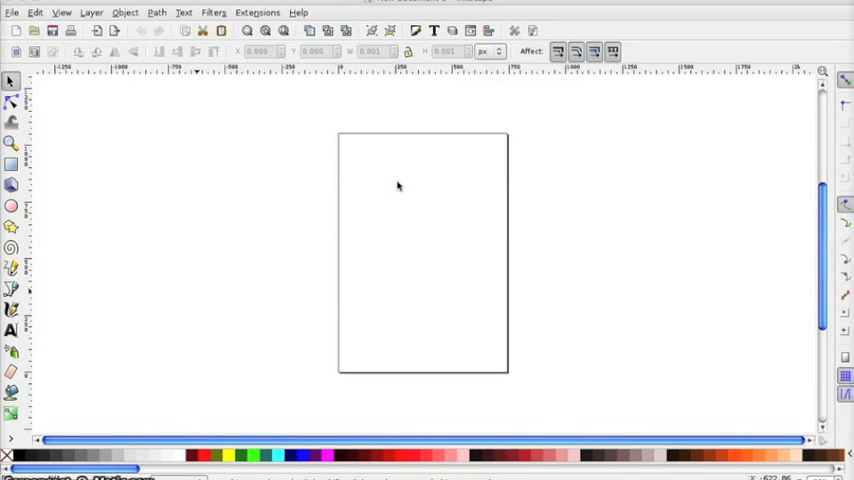
mouse_move(252, 128)
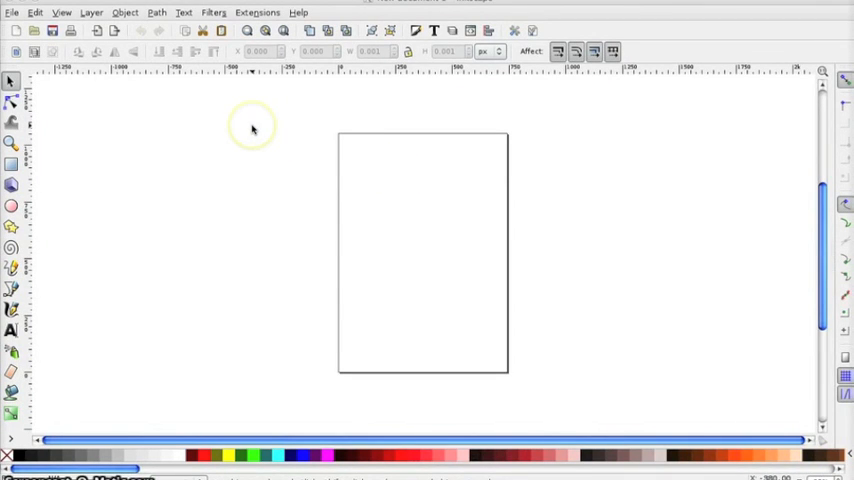
mouse_move(255, 137)
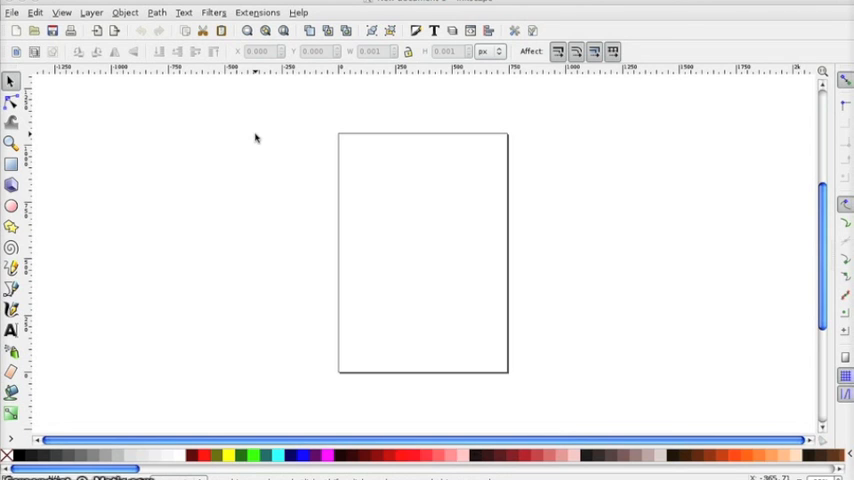
mouse_move(250, 130)
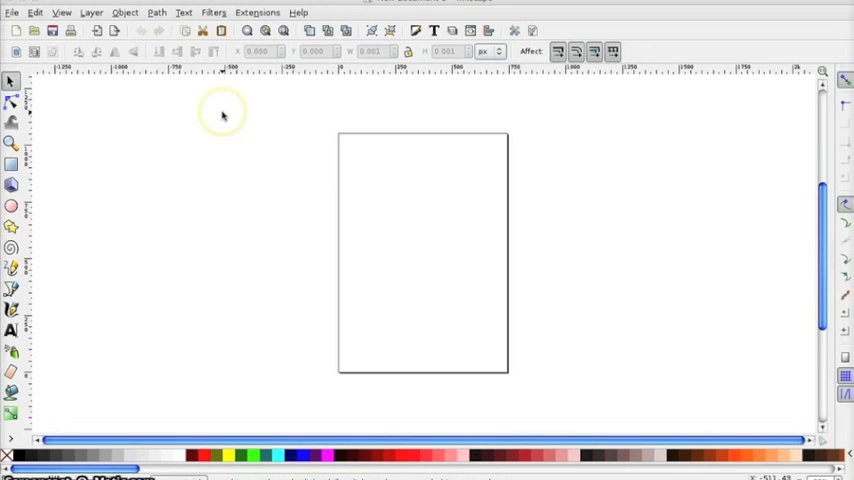
mouse_move(222, 115)
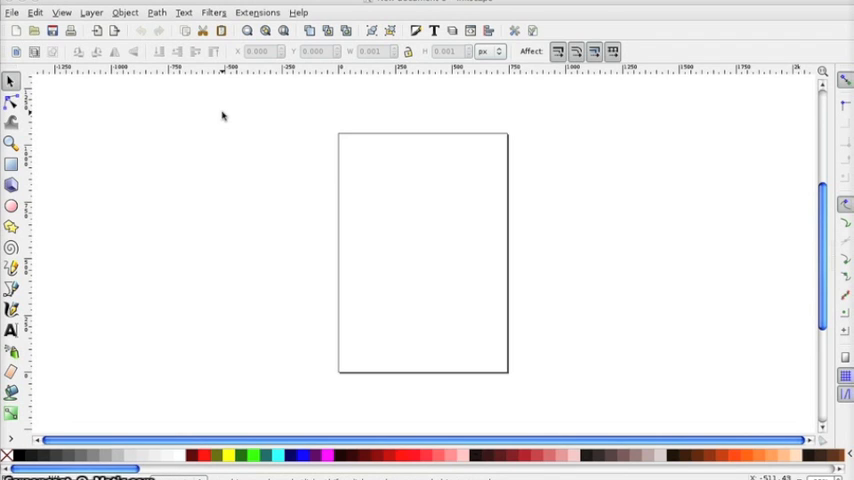
mouse_move(211, 110)
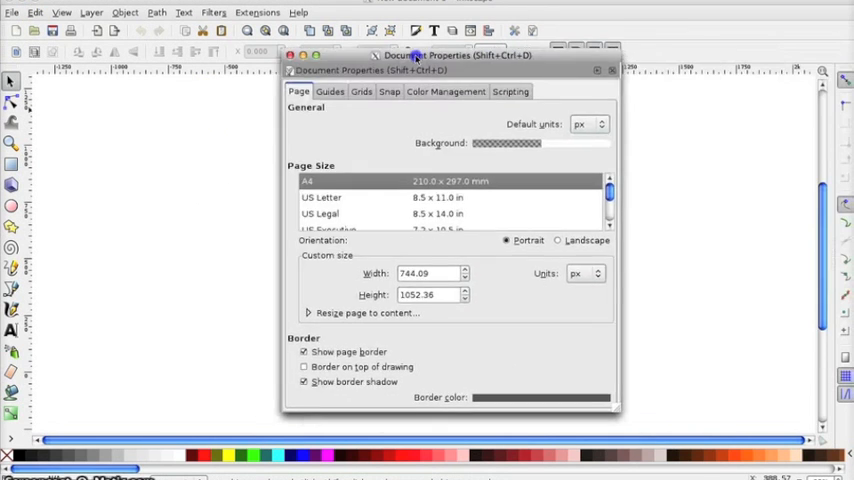
Set default and page units to inches, with page width 20 and height 12.
left_click(588, 105)
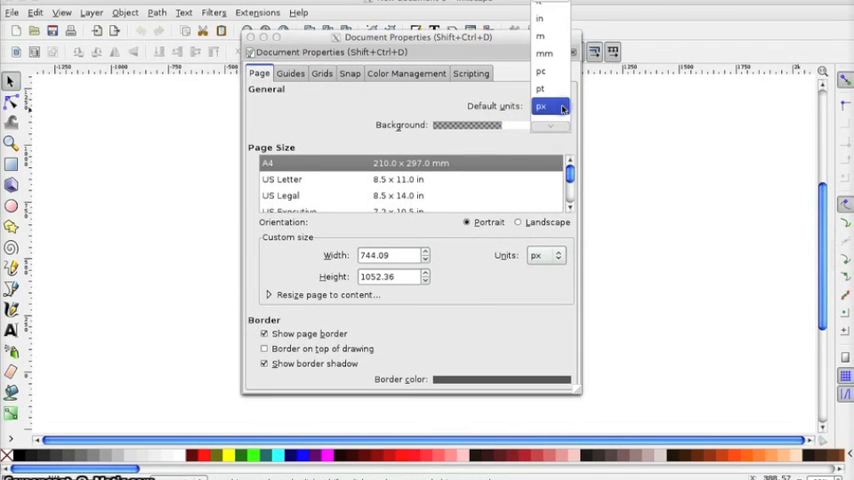
mouse_move(548, 18)
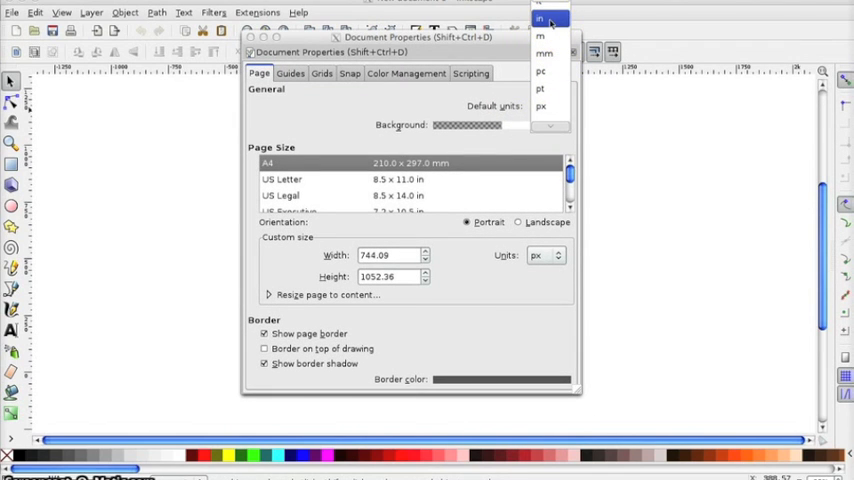
left_click(539, 18)
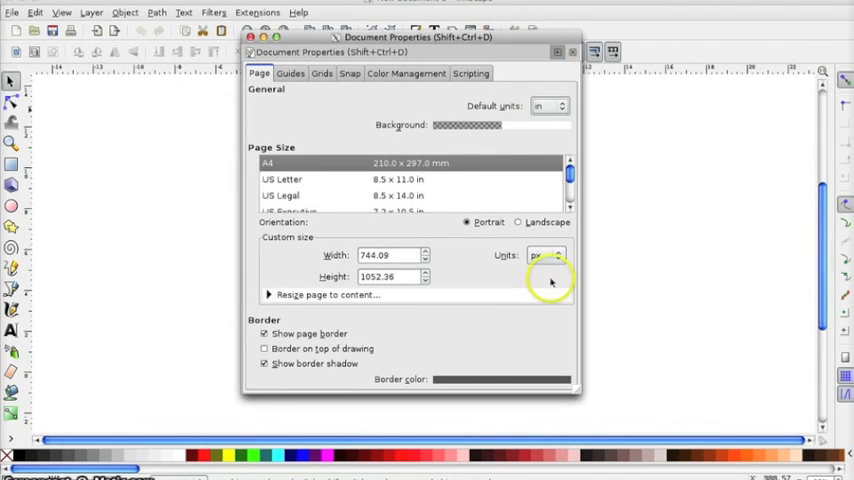
left_click(545, 255)
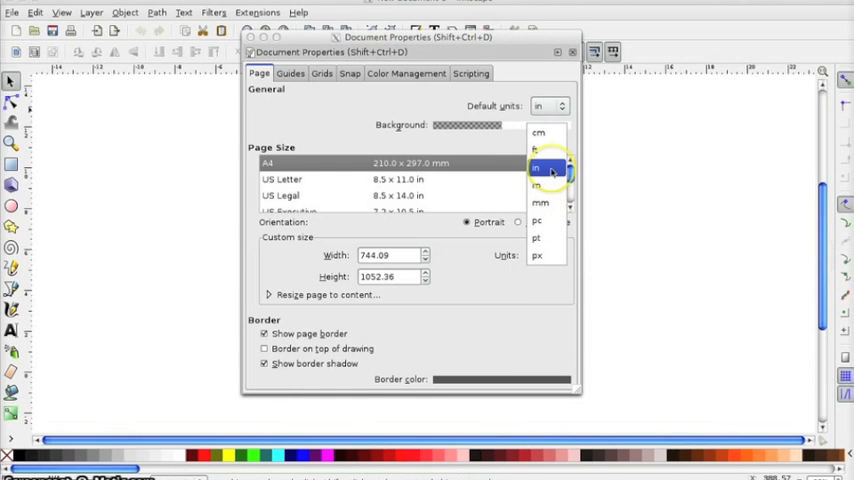
left_click(537, 167)
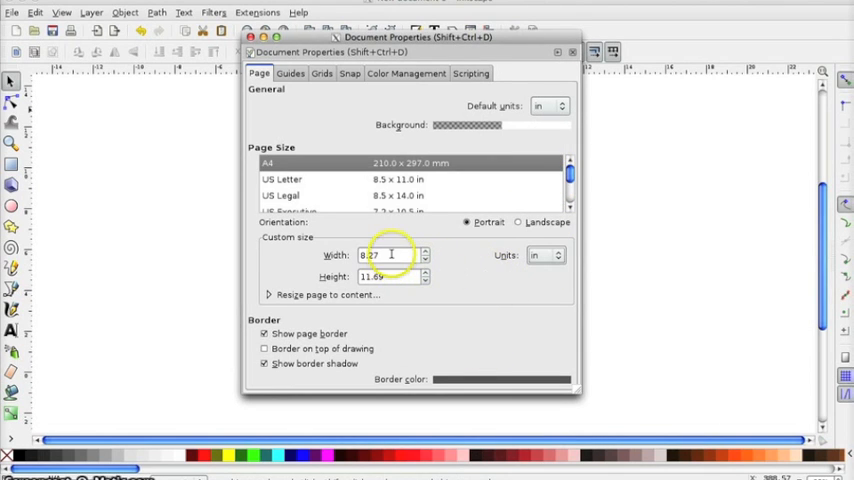
triple_click(385, 255)
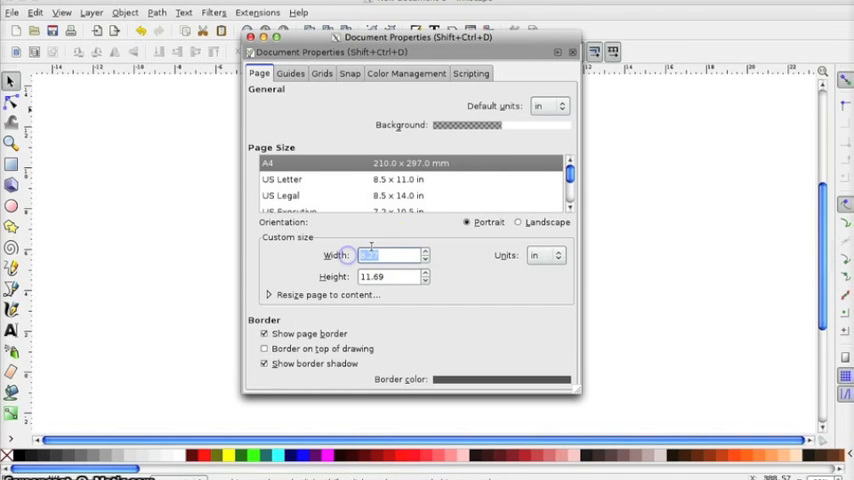
mouse_move(375, 248)
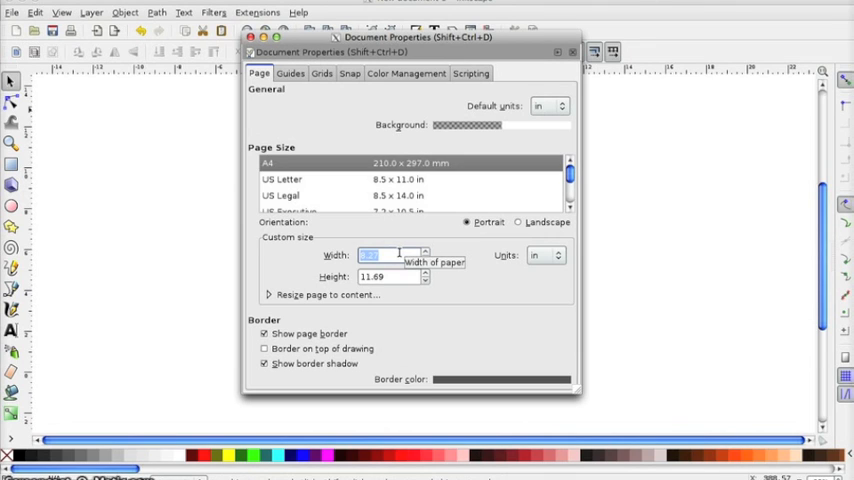
left_click(518, 222)
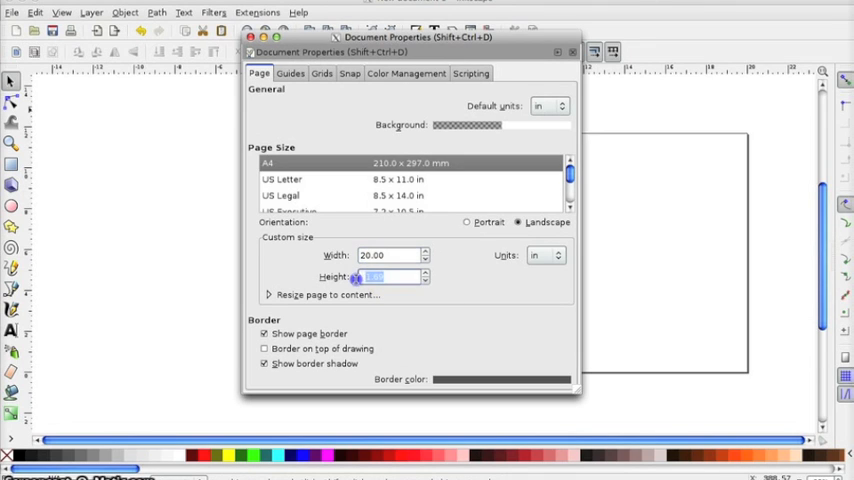
type("12")
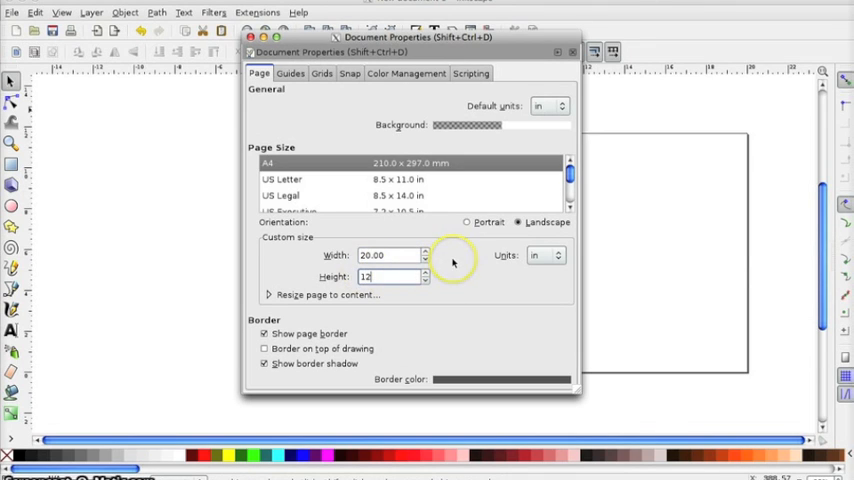
mouse_move(452, 262)
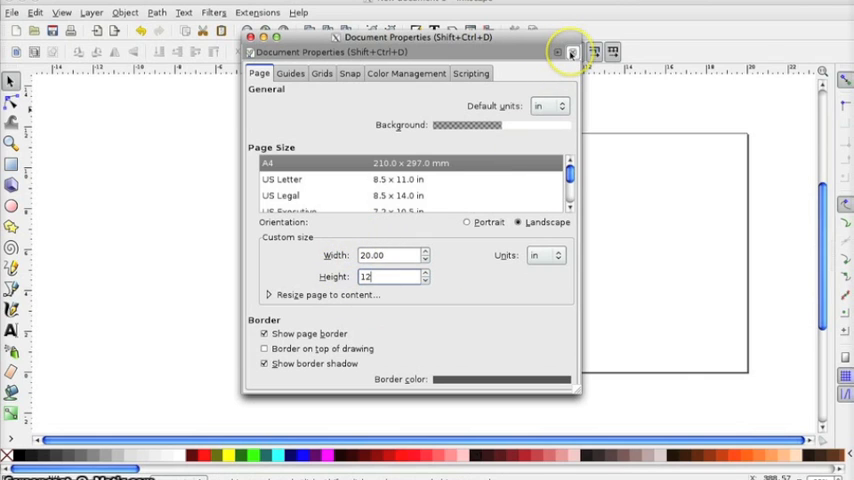
Close page settings, zoom toward the top-left, and draw a black rounded rectangle there.
left_click(573, 52)
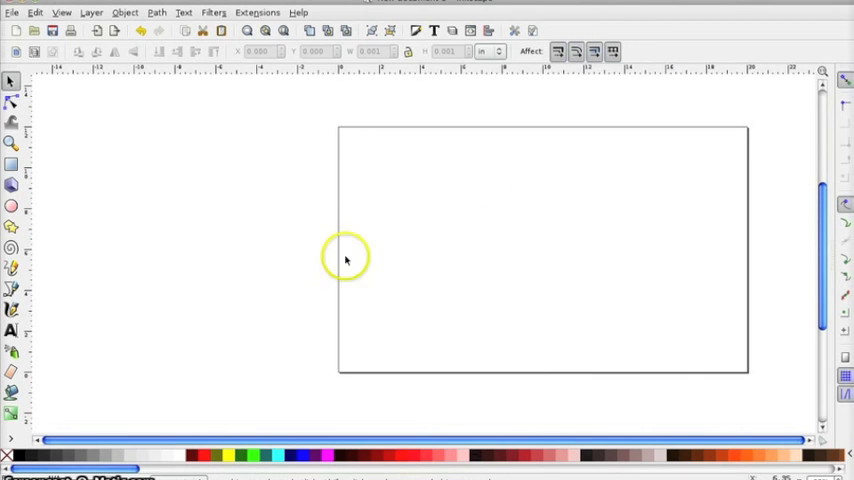
mouse_move(182, 220)
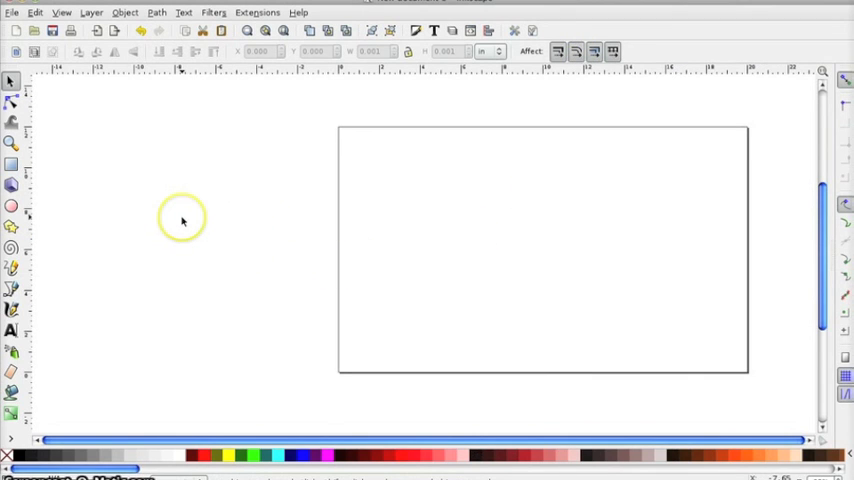
mouse_move(349, 216)
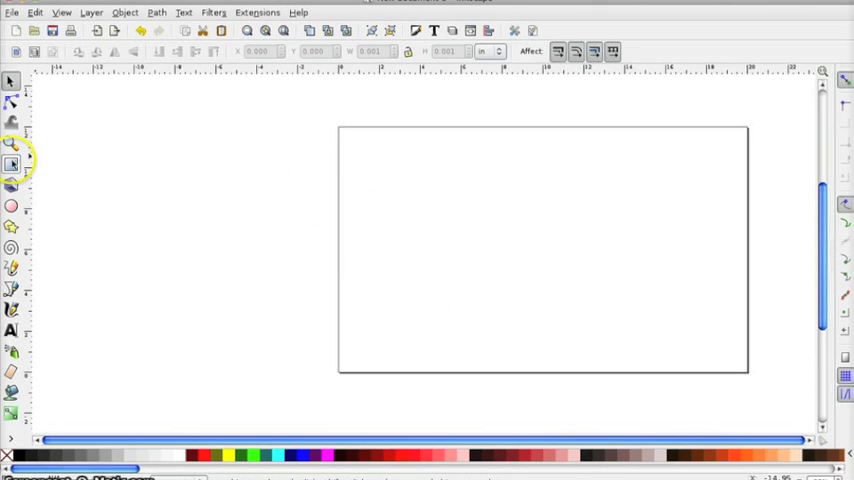
left_click(11, 143)
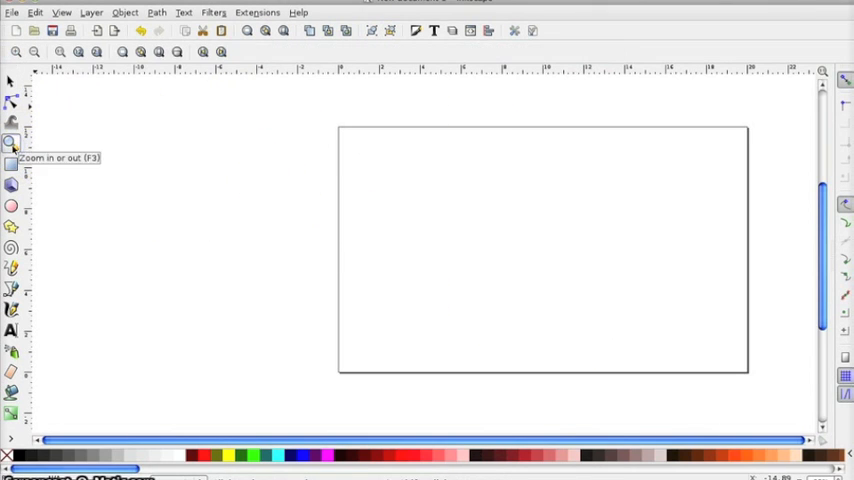
left_click(307, 107)
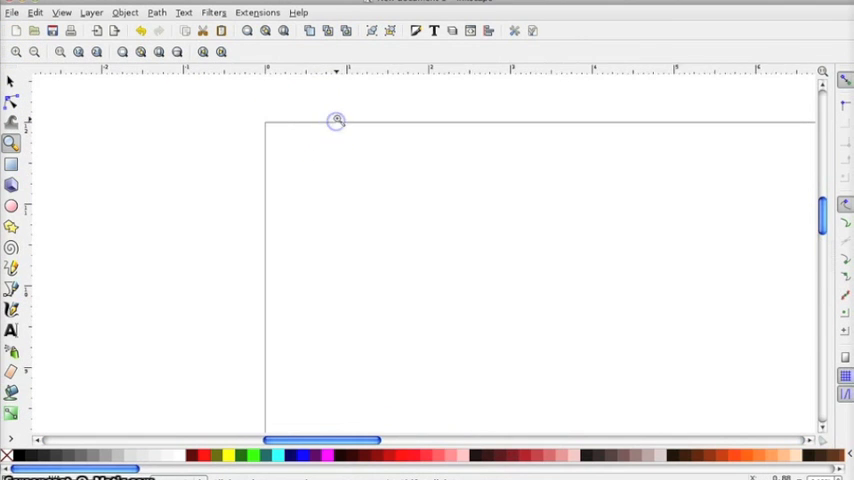
left_click(11, 164)
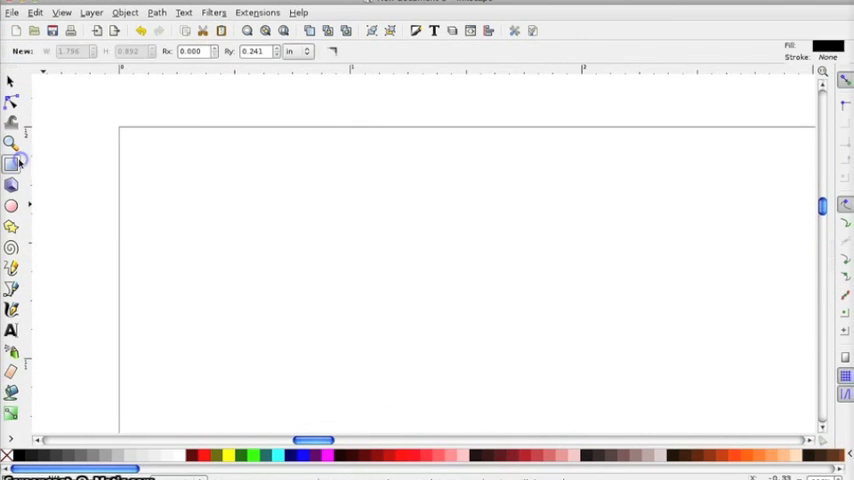
left_click_drag(125, 135, 200, 180)
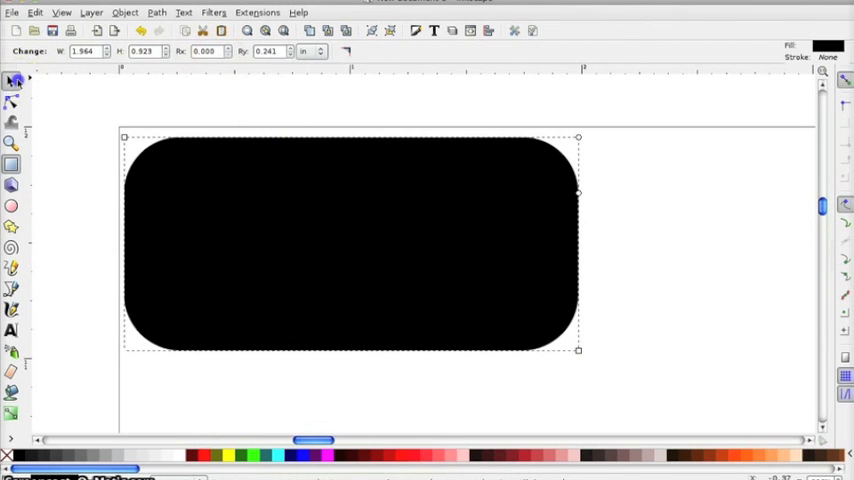
left_click(13, 81)
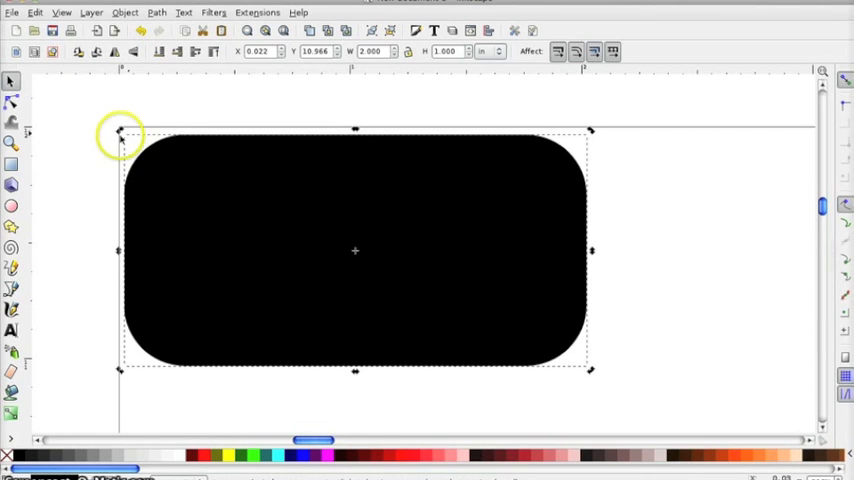
mouse_move(13, 103)
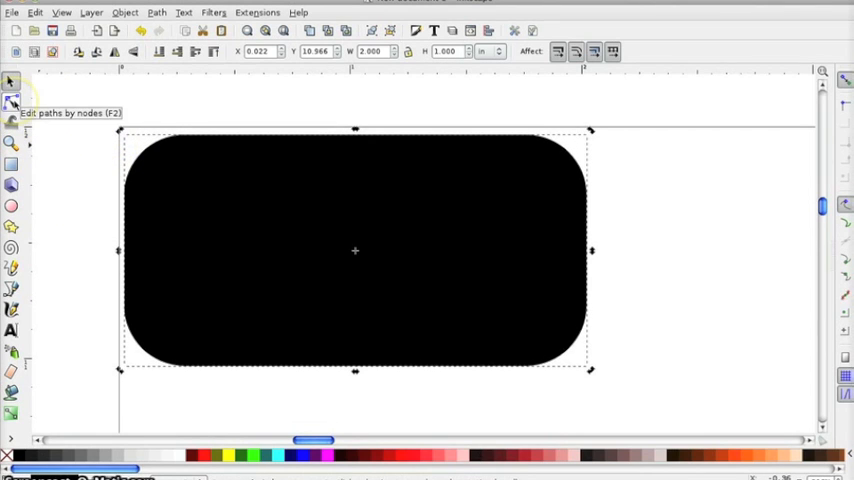
Drag the rectangle's corner-rounding handles with the node tool to reshape its rounded corners.
left_click(12, 102)
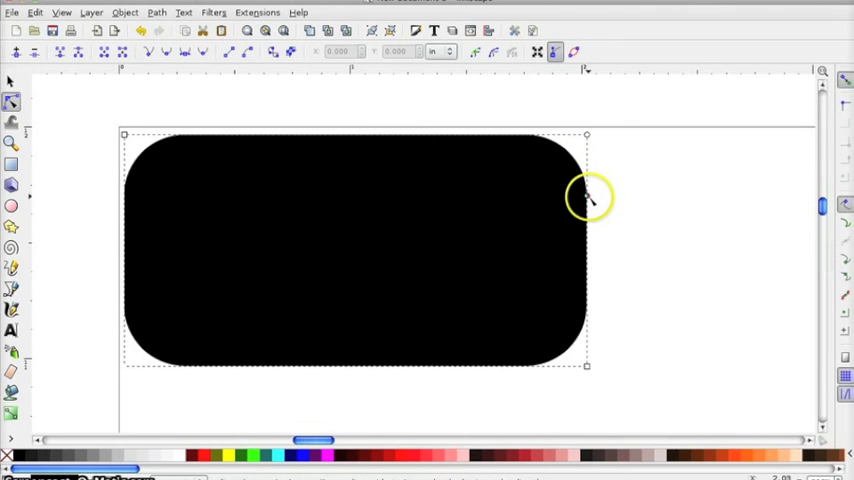
mouse_move(588, 367)
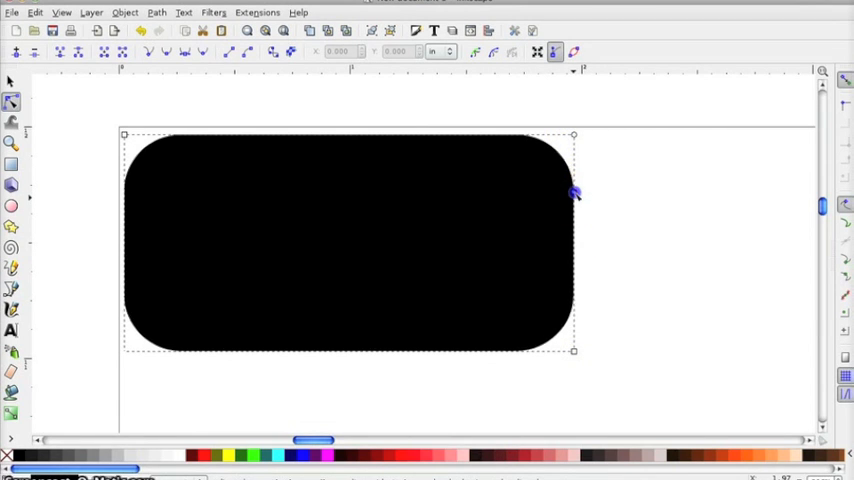
left_click_drag(575, 193, 573, 160)
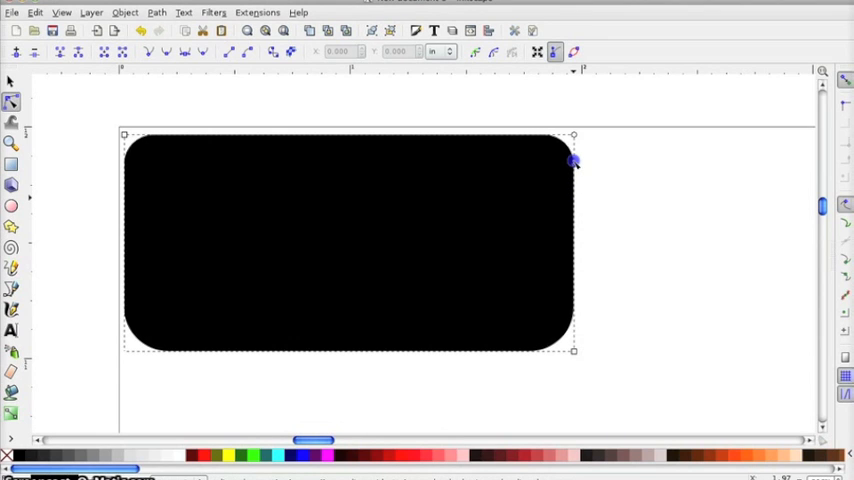
left_click_drag(575, 160, 575, 280)
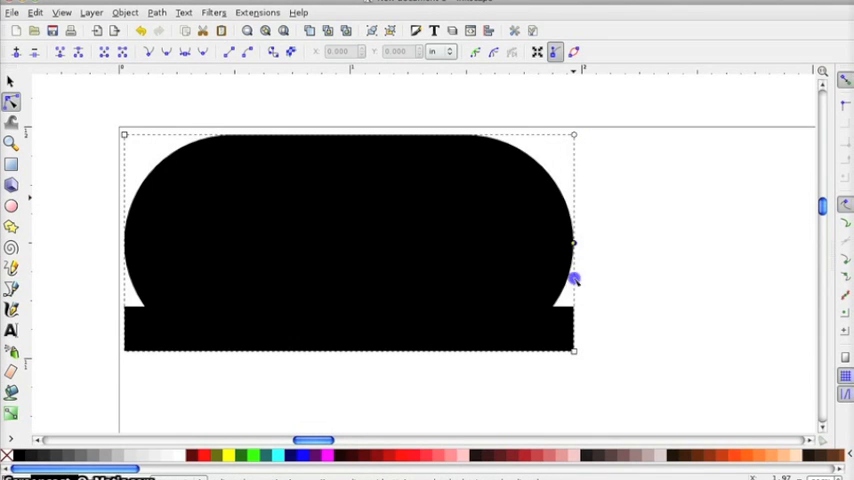
left_click_drag(573, 280, 577, 162)
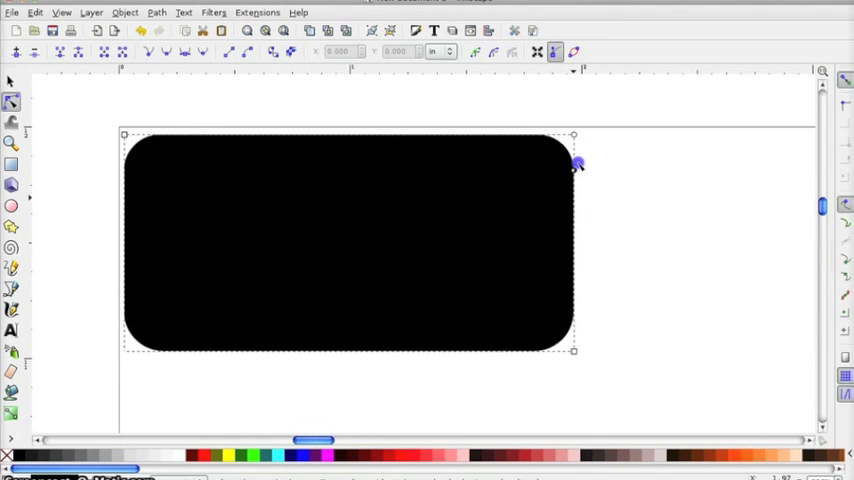
left_click_drag(578, 163, 575, 168)
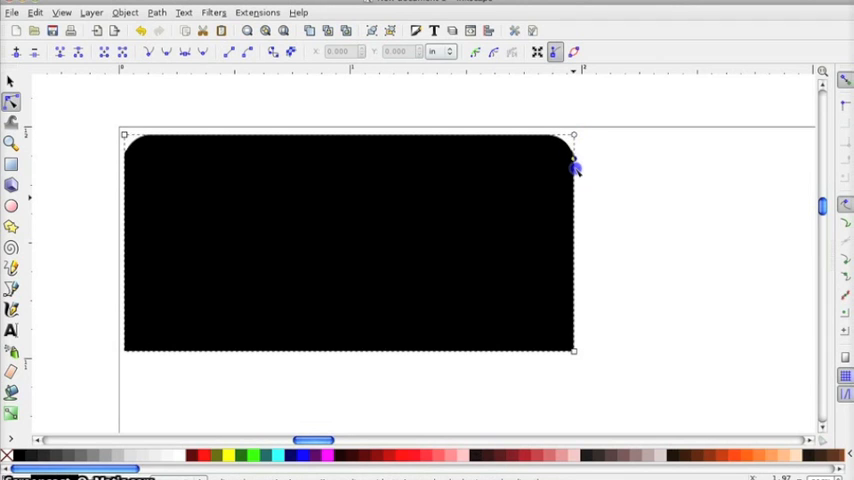
left_click_drag(575, 167, 575, 190)
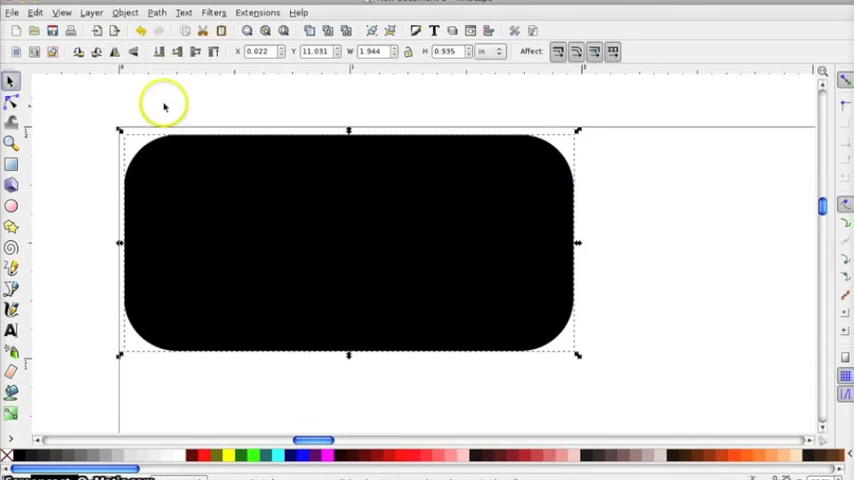
mouse_move(391, 42)
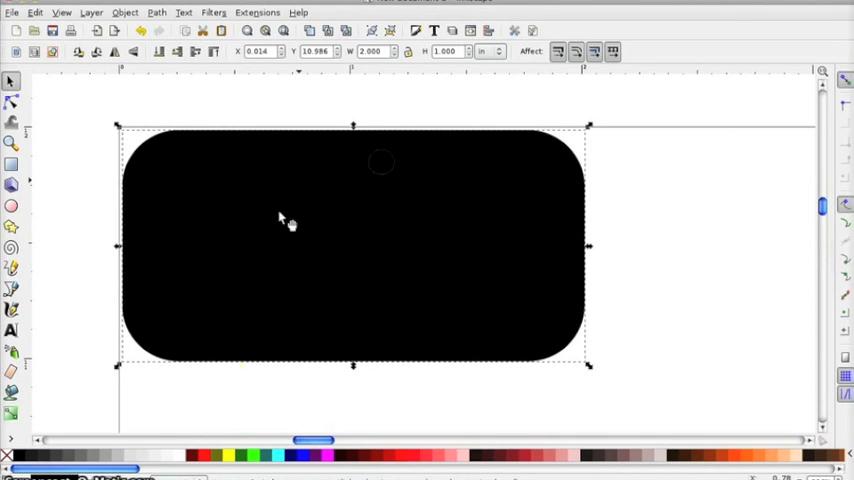
mouse_move(135, 165)
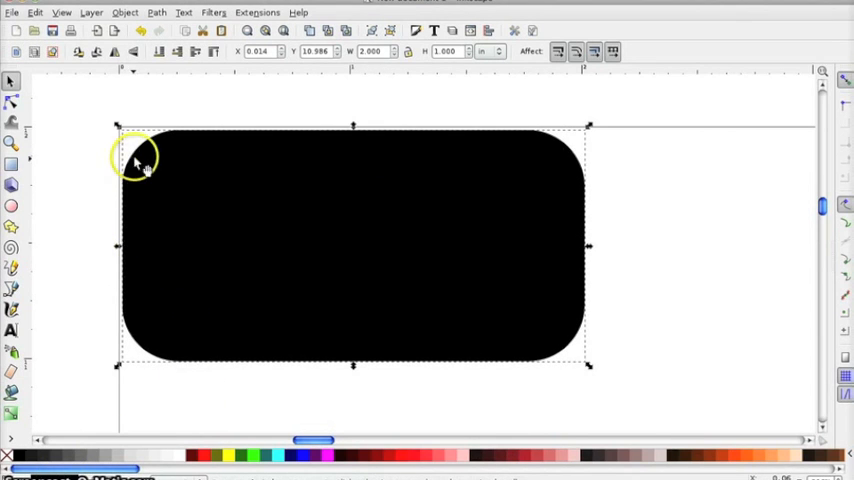
mouse_move(588, 250)
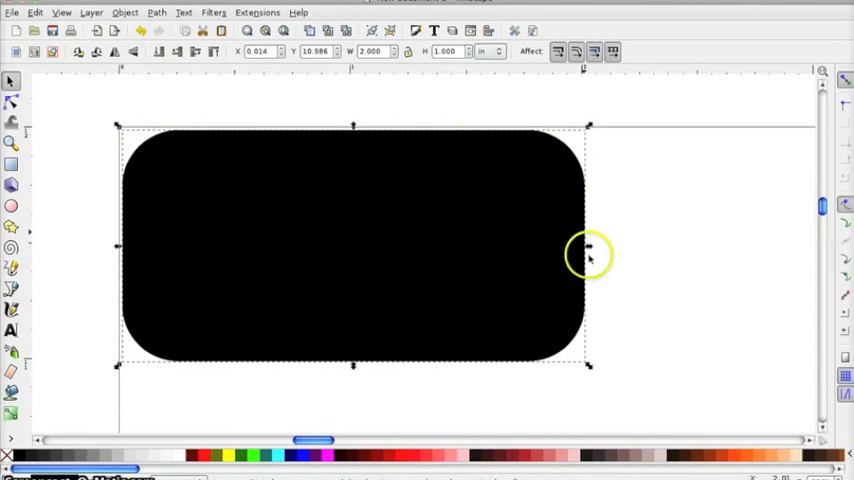
Select the rounded rectangle and remove its fill in Fill and Stroke.
left_click(84, 400)
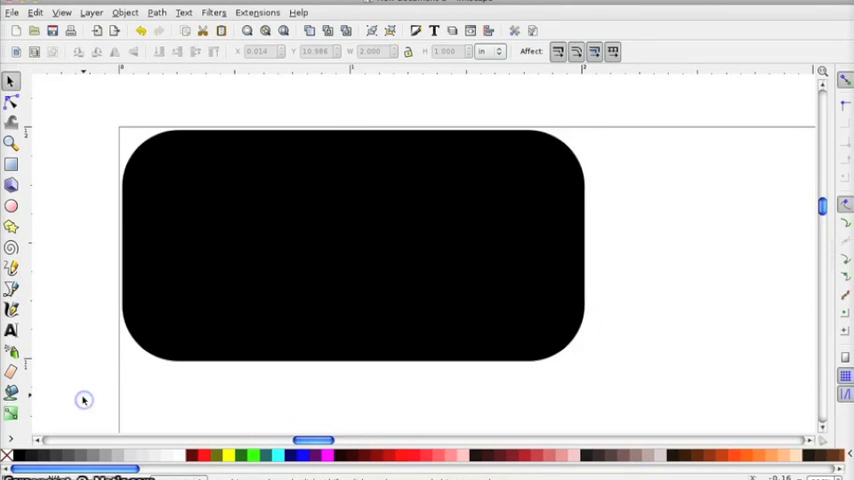
left_click(180, 328)
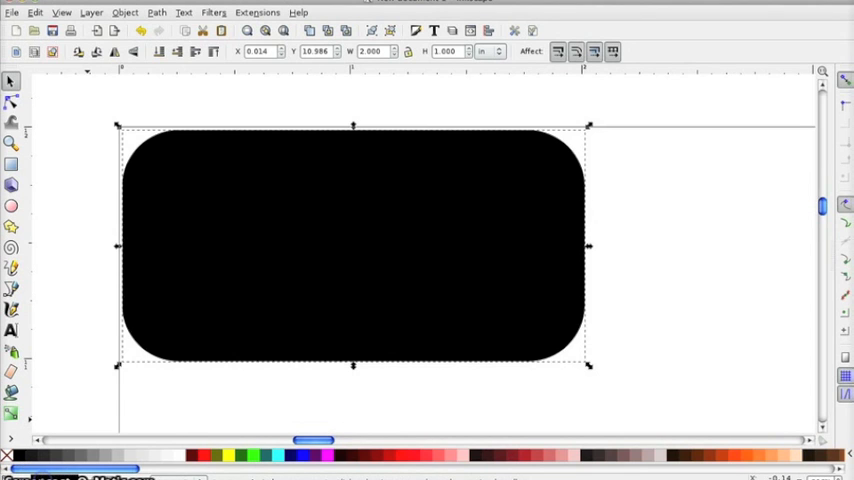
key("shift+ctrl+f")
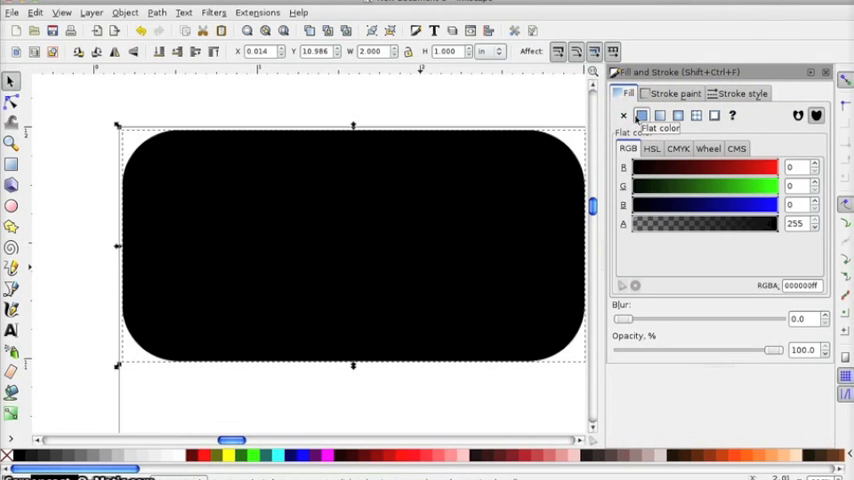
left_click(623, 115)
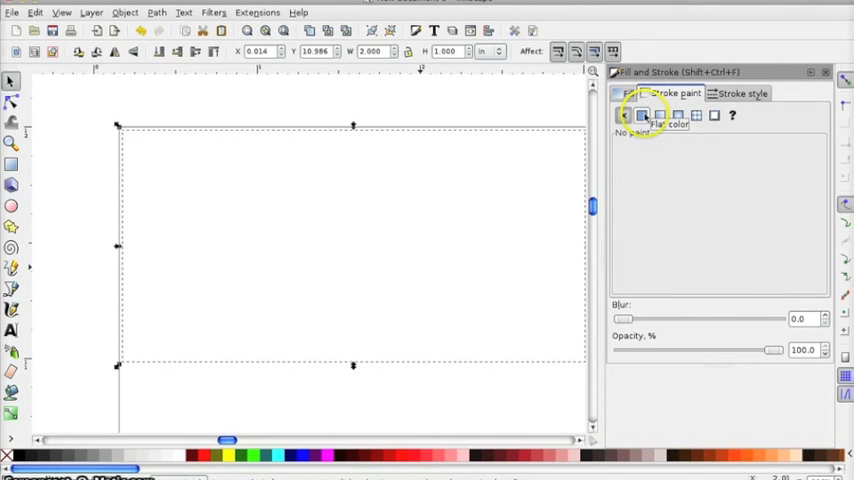
Give the rectangle a flat dark red stroke 0.1 px wide.
left_click(642, 115)
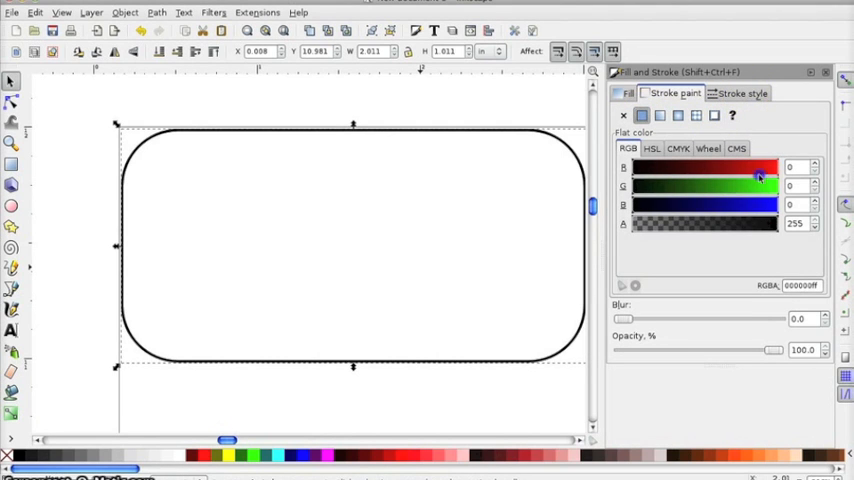
left_click_drag(760, 167, 650, 167)
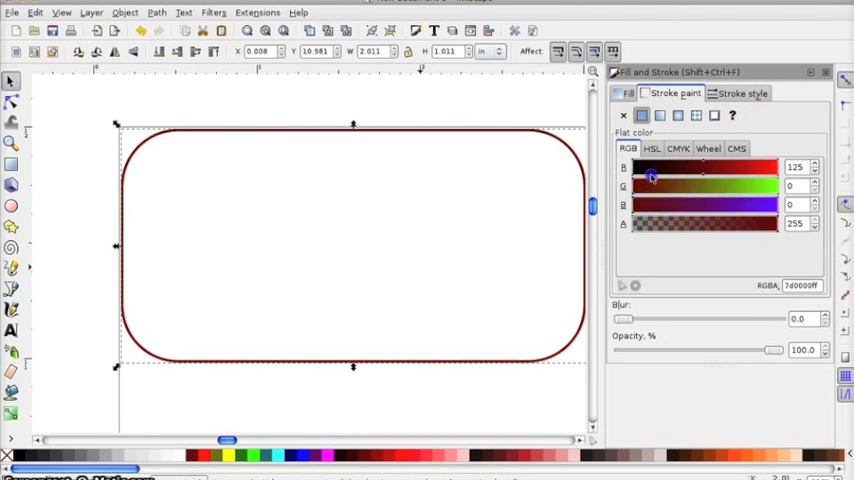
left_click(742, 93)
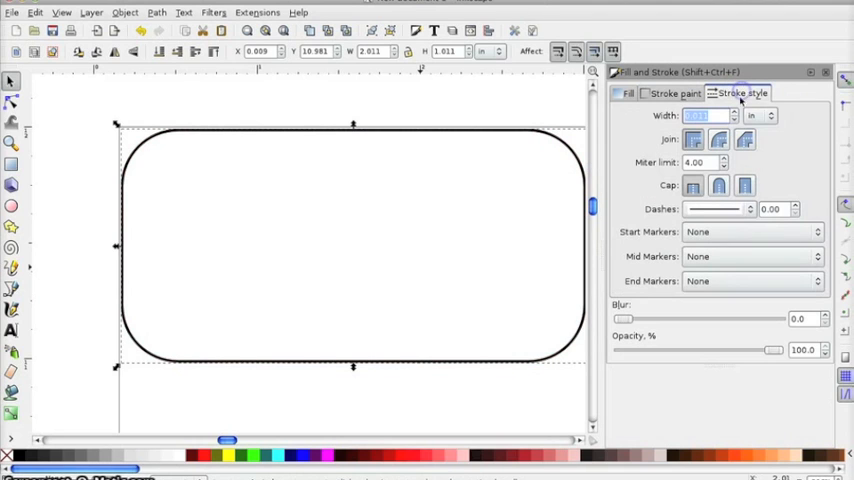
left_click(757, 115)
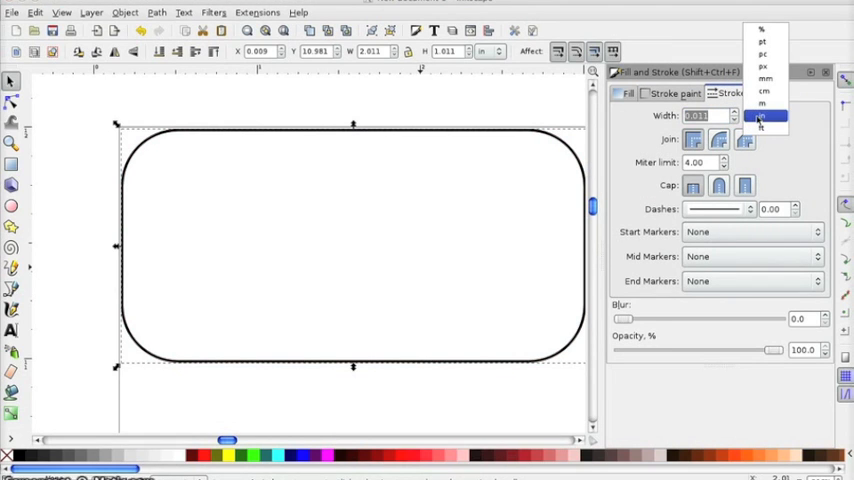
mouse_move(765, 77)
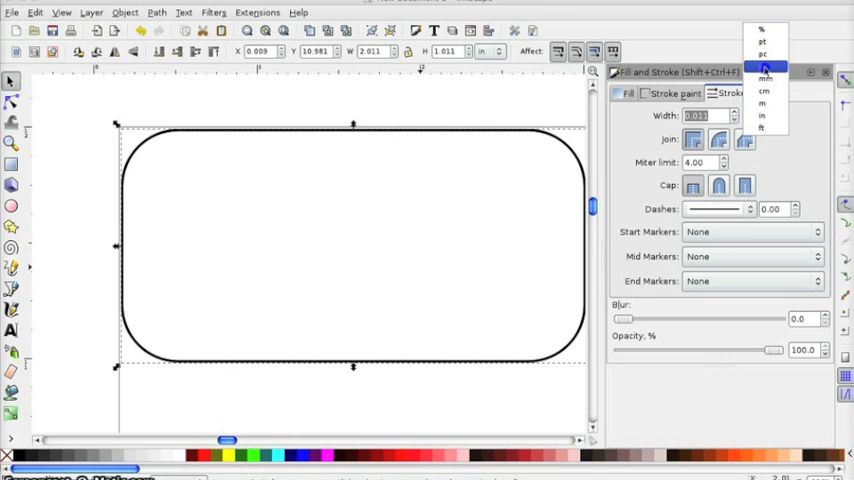
left_click(764, 70)
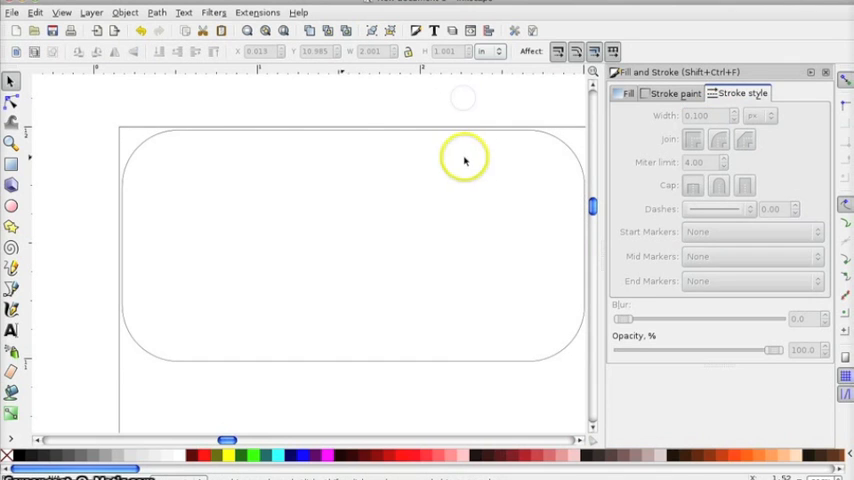
mouse_move(280, 160)
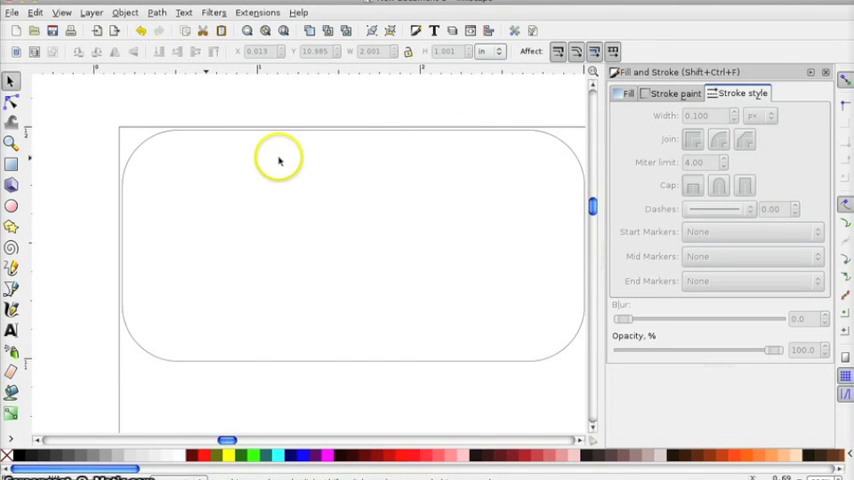
mouse_move(270, 153)
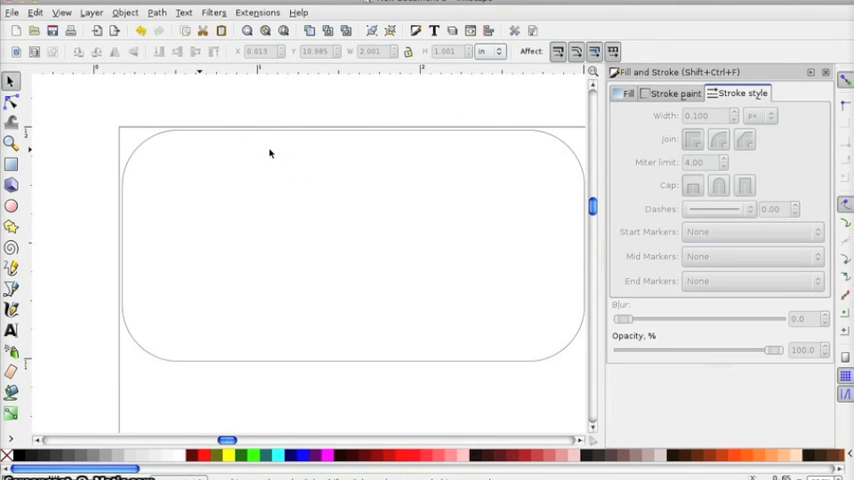
mouse_move(283, 138)
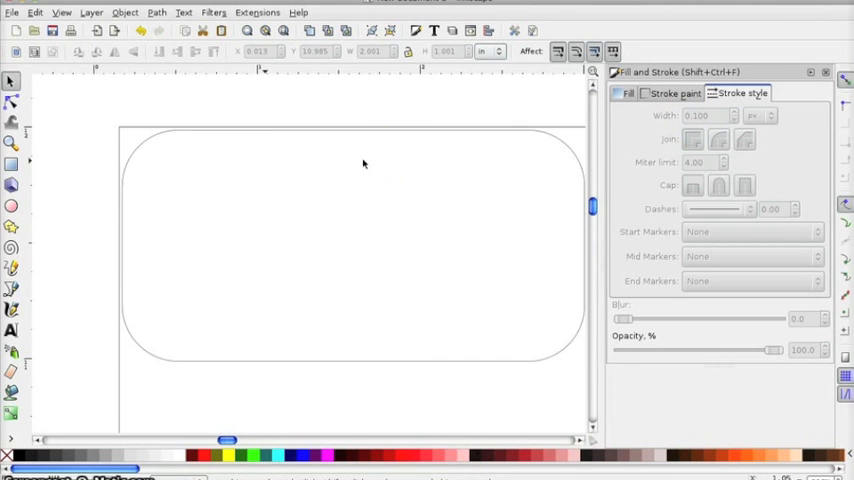
mouse_move(531, 138)
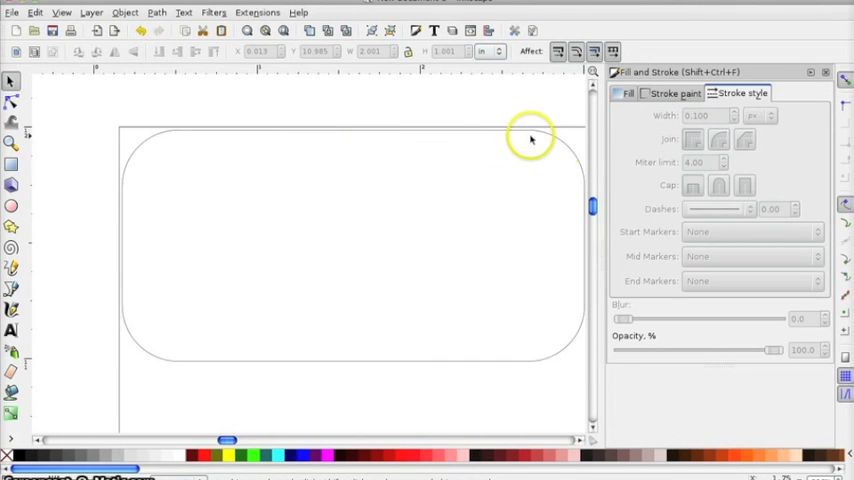
mouse_move(587, 260)
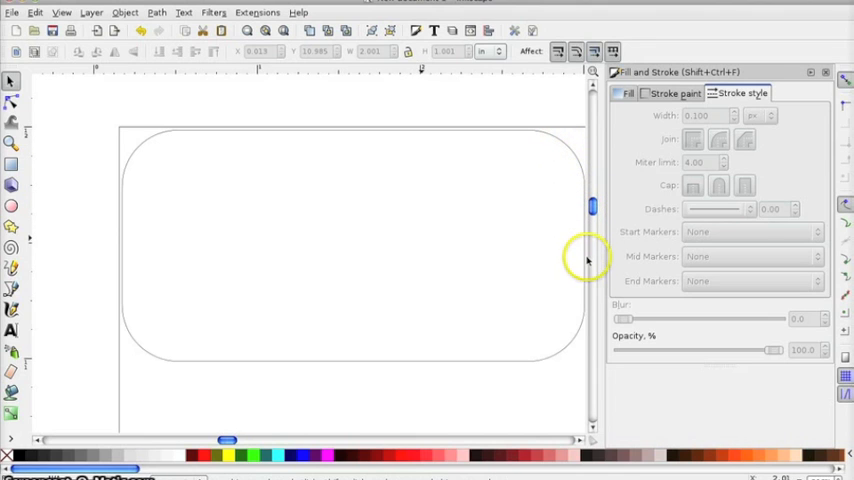
mouse_move(448, 362)
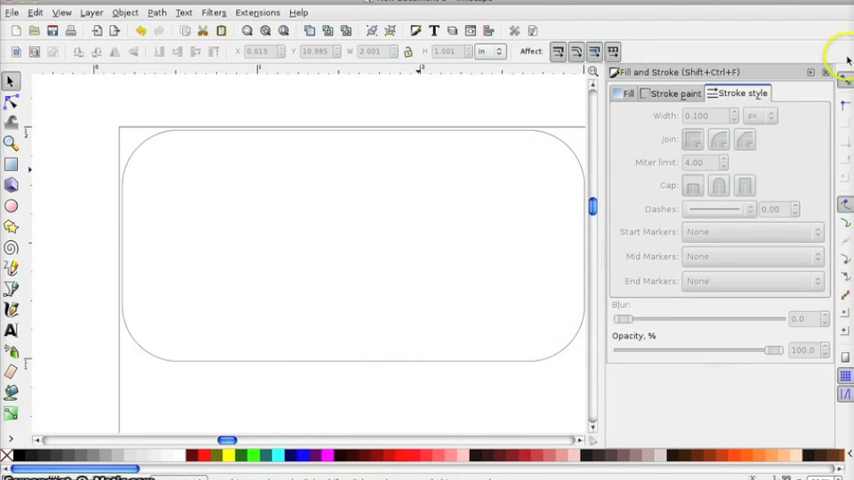
Draw a 0.125-inch hole circle inside the rectangle's left end.
left_click(810, 72)
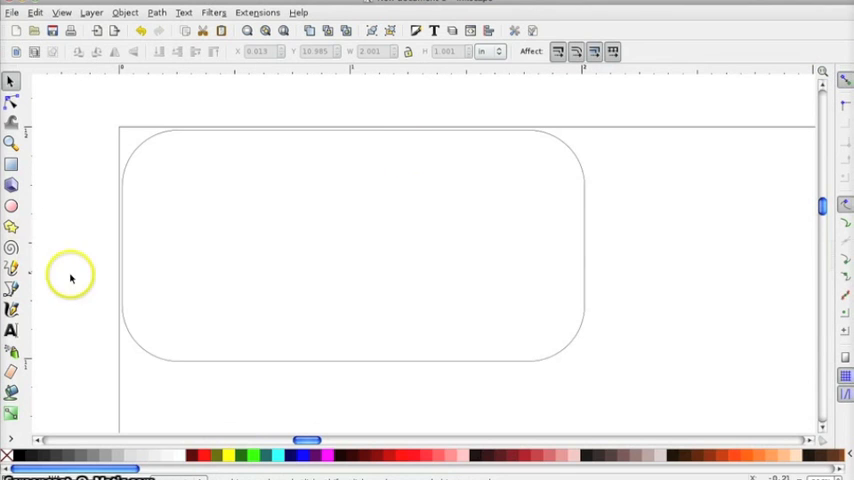
left_click(11, 205)
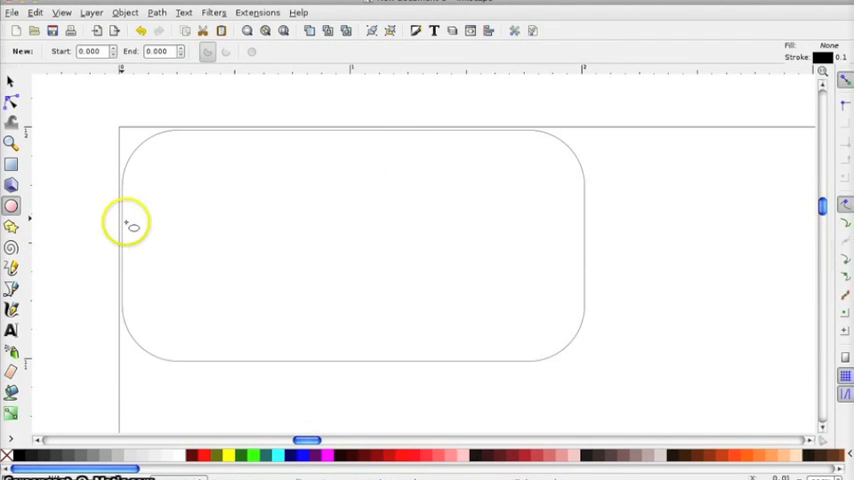
left_click(135, 228)
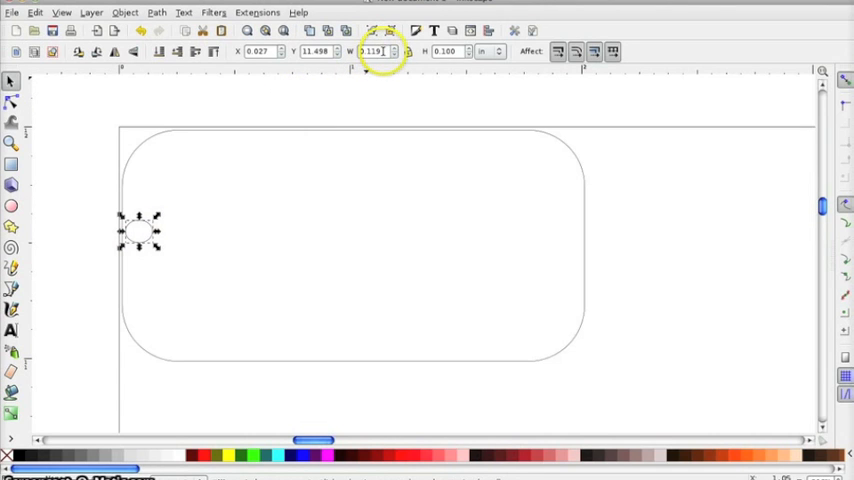
mouse_move(375, 51)
type("0.125")
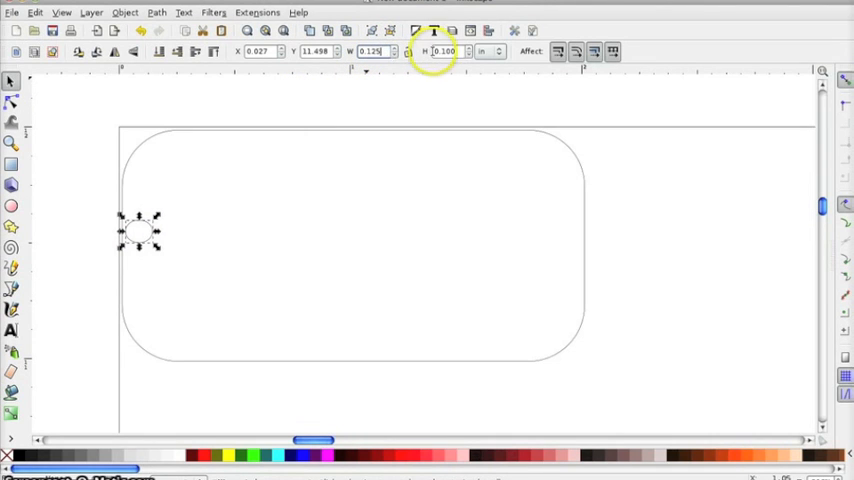
mouse_move(443, 51)
type("0.125")
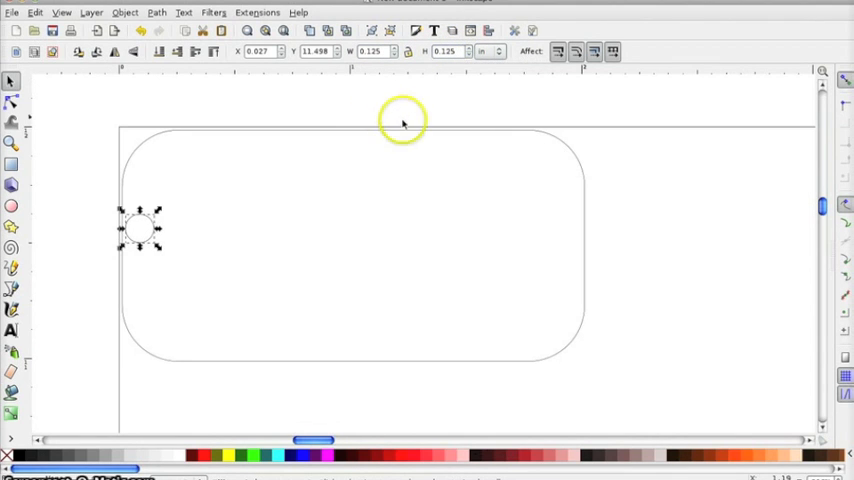
left_click(470, 232)
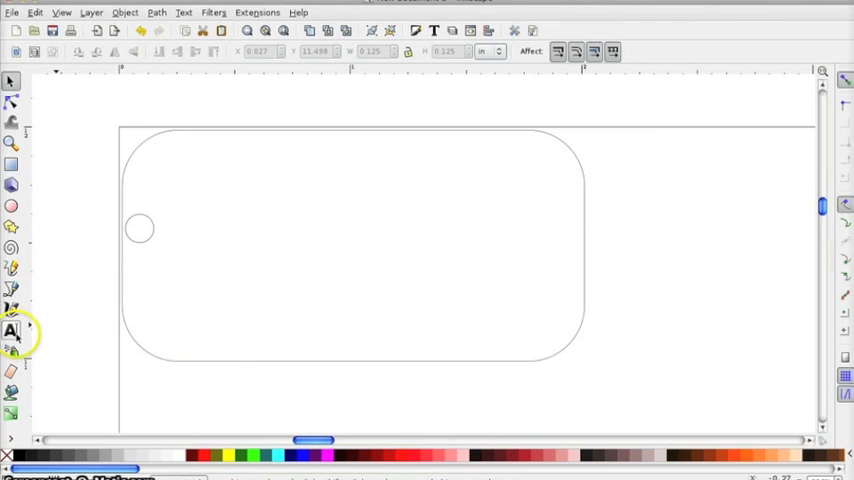
Add the text 'Raster' inside the tag and select it as an object.
left_click(13, 331)
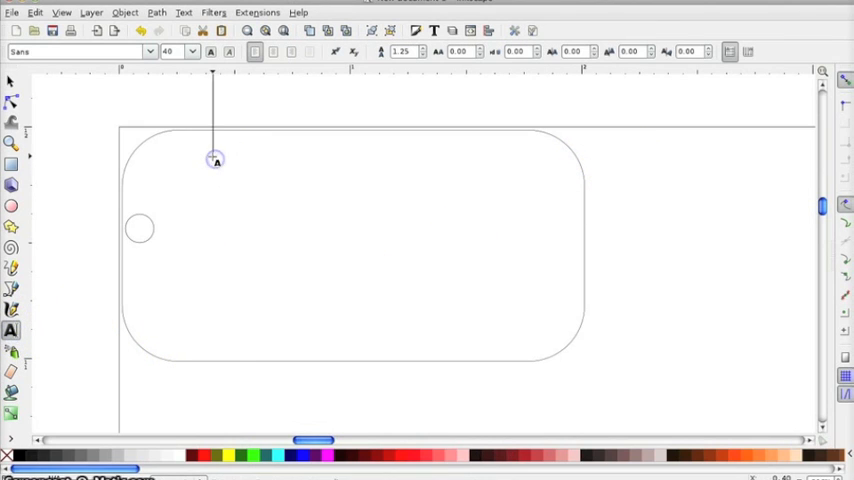
type("Raster")
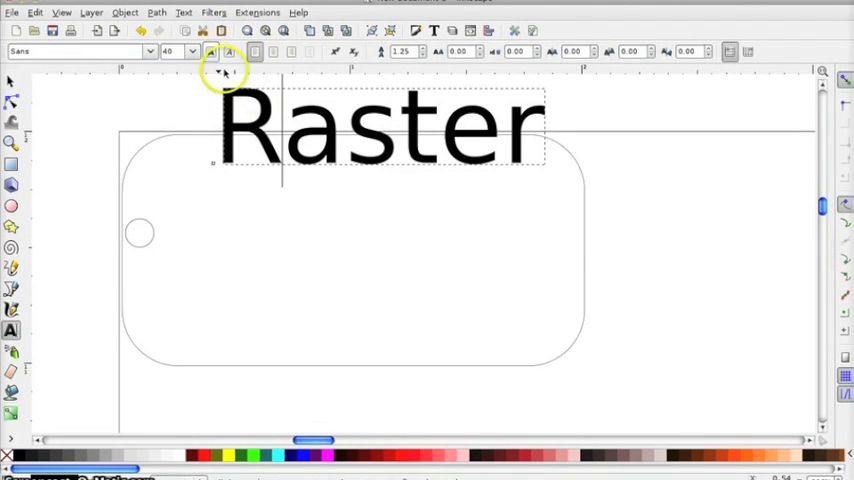
left_click(13, 83)
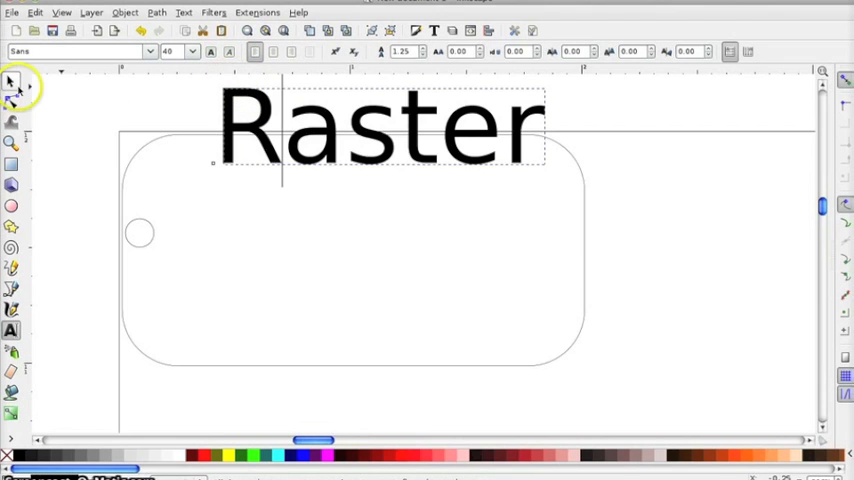
left_click(13, 82)
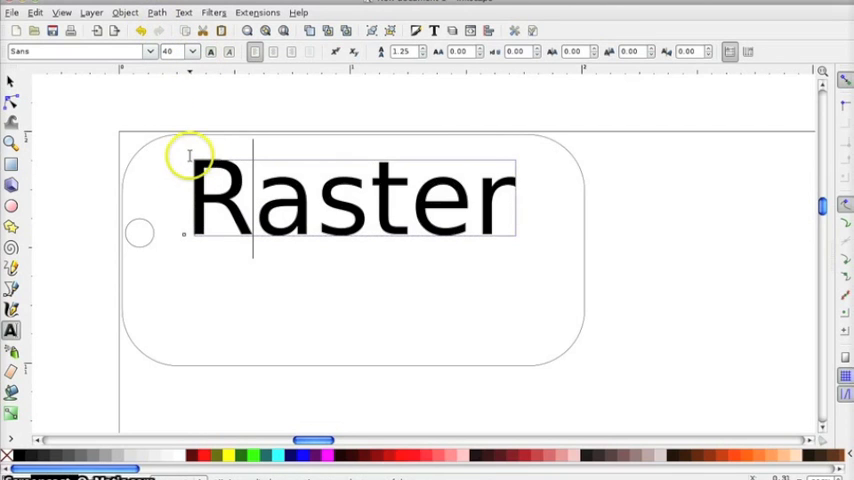
left_click(13, 81)
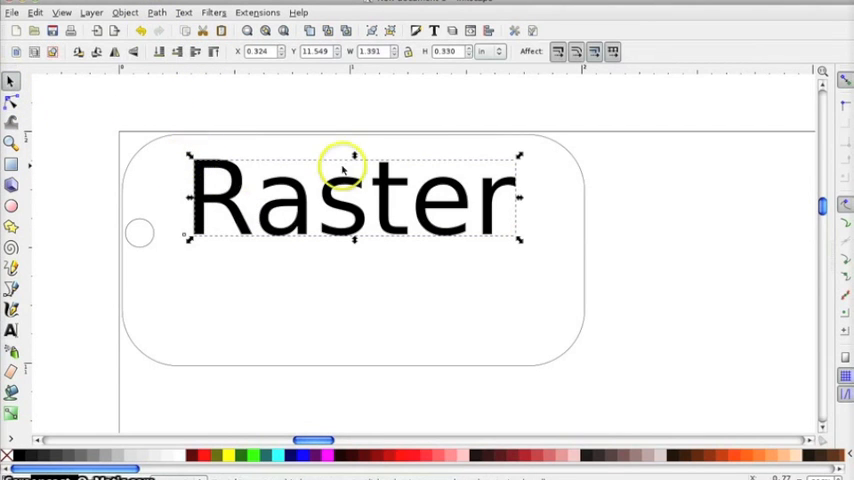
mouse_move(180, 195)
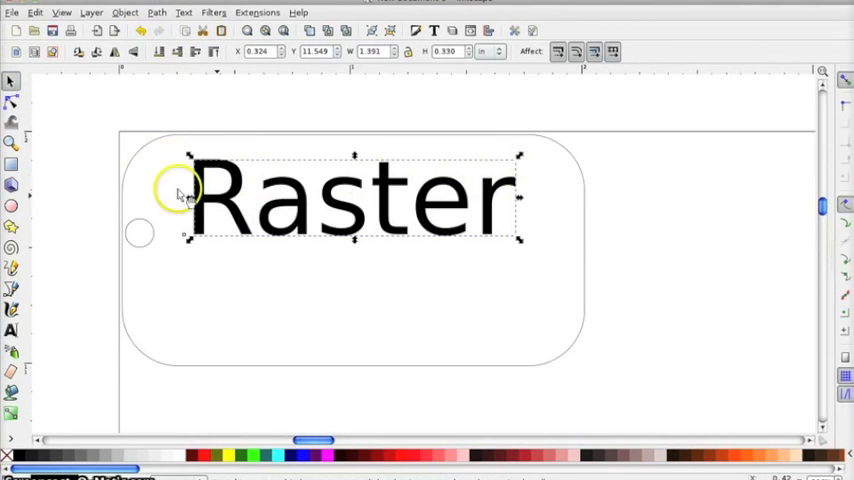
mouse_move(512, 197)
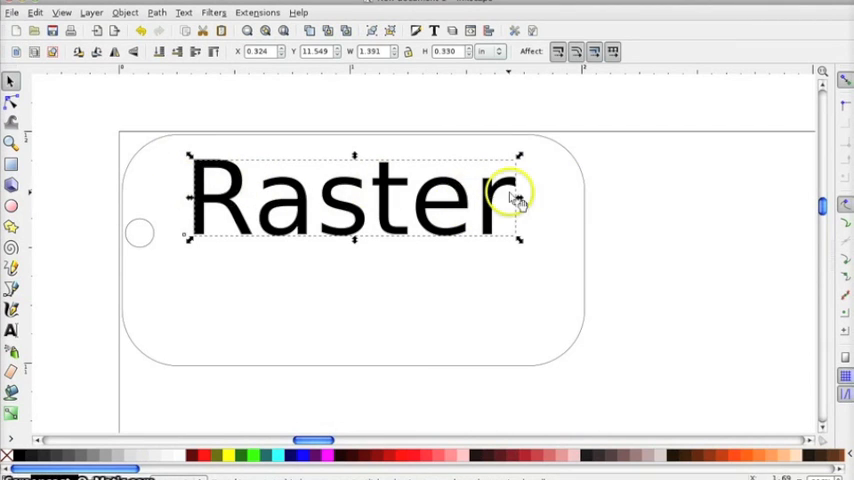
mouse_move(205, 205)
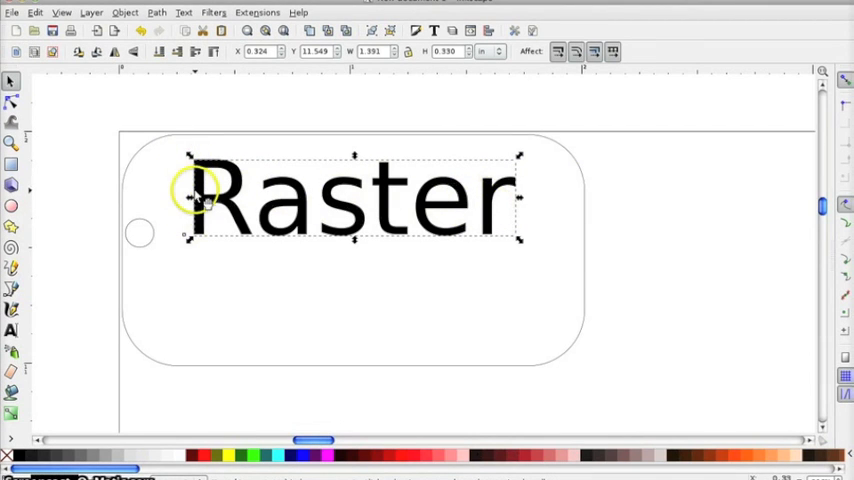
mouse_move(258, 203)
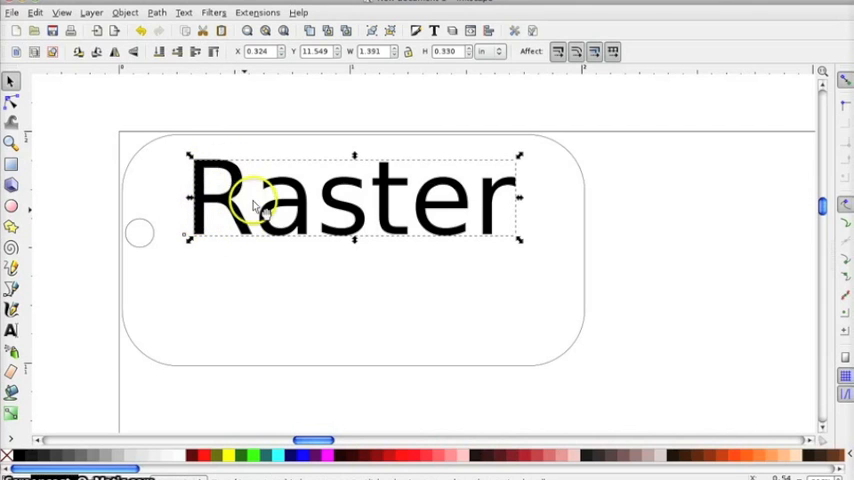
mouse_move(360, 195)
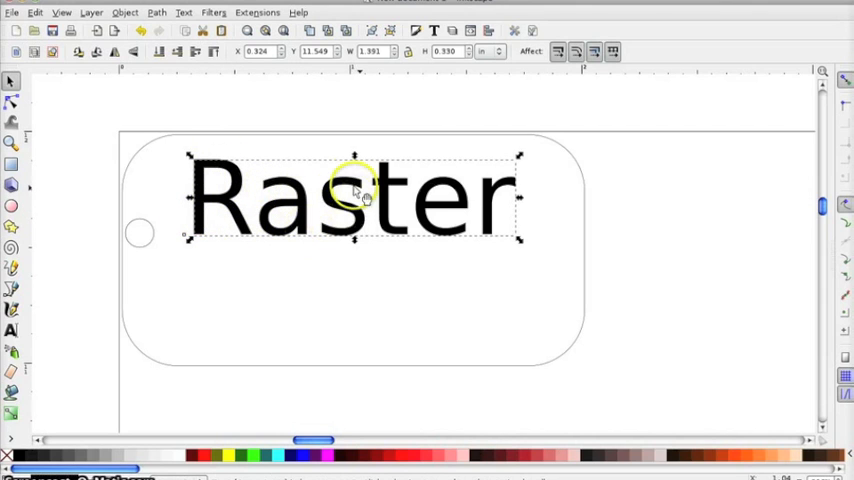
mouse_move(270, 183)
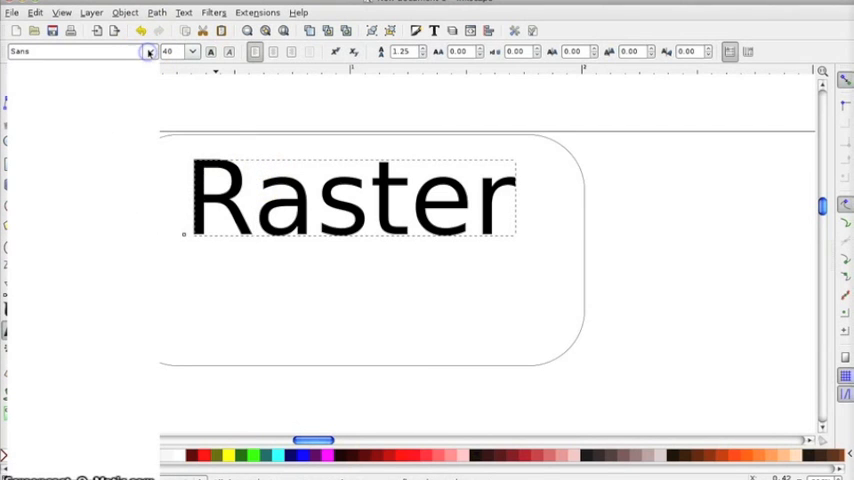
Set the RASTER text in the Pleasantly Plump font.
left_click(148, 51)
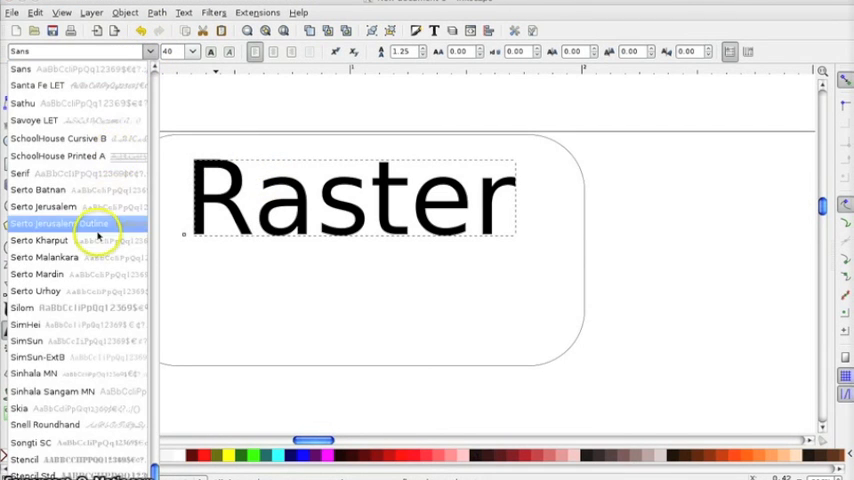
scroll("down", 3)
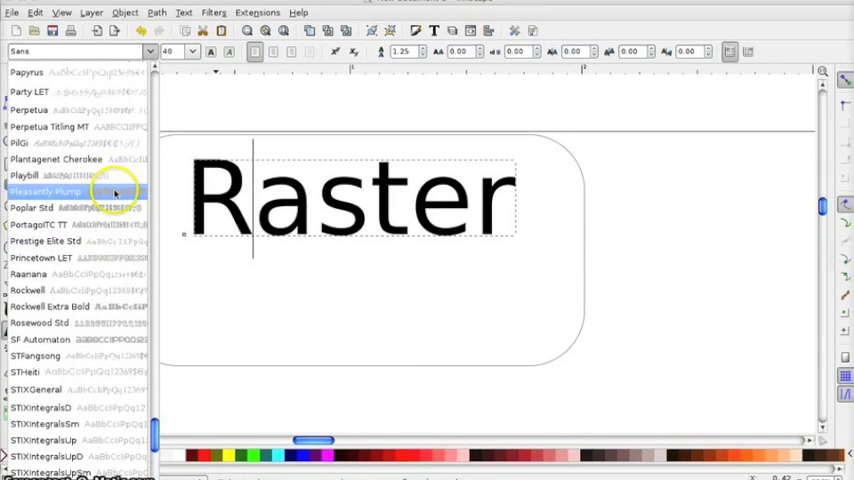
left_click(45, 191)
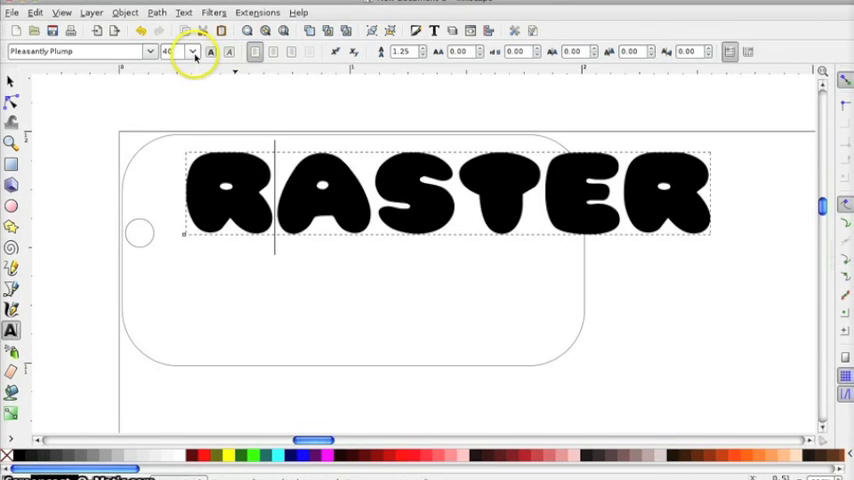
left_click(192, 51)
type("V")
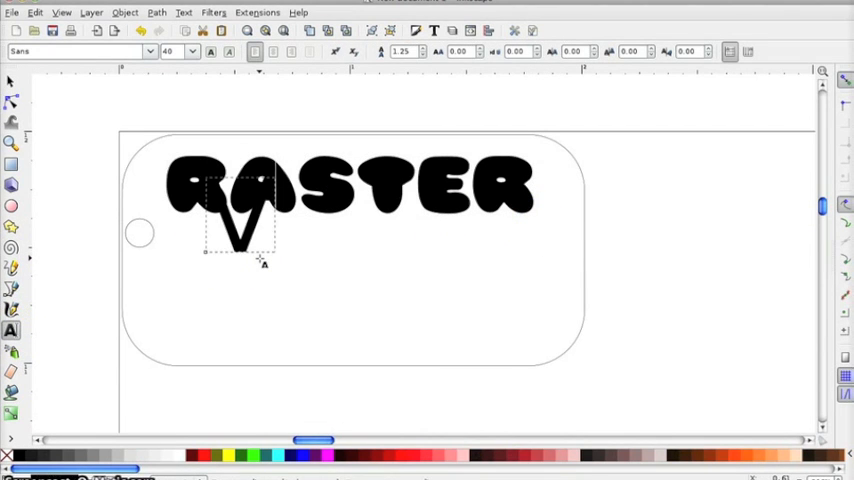
Finish typing 'Vector', set it in Headhunter, and select it as an object.
type("ector")
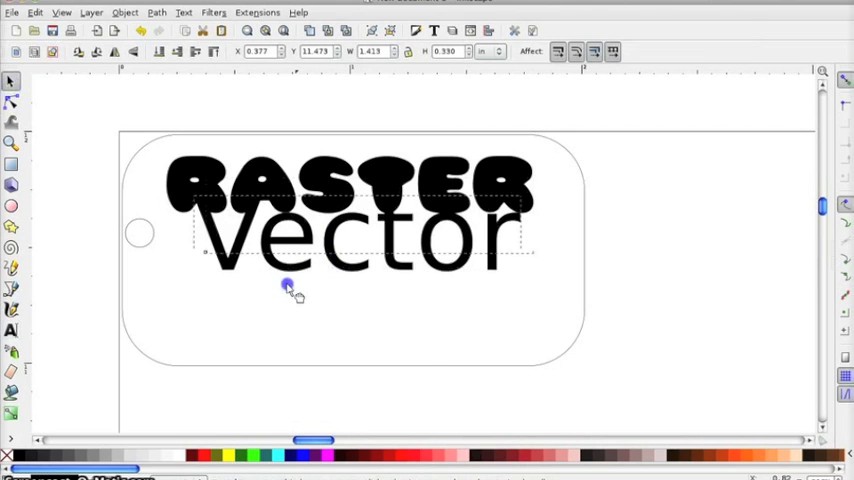
left_click(11, 330)
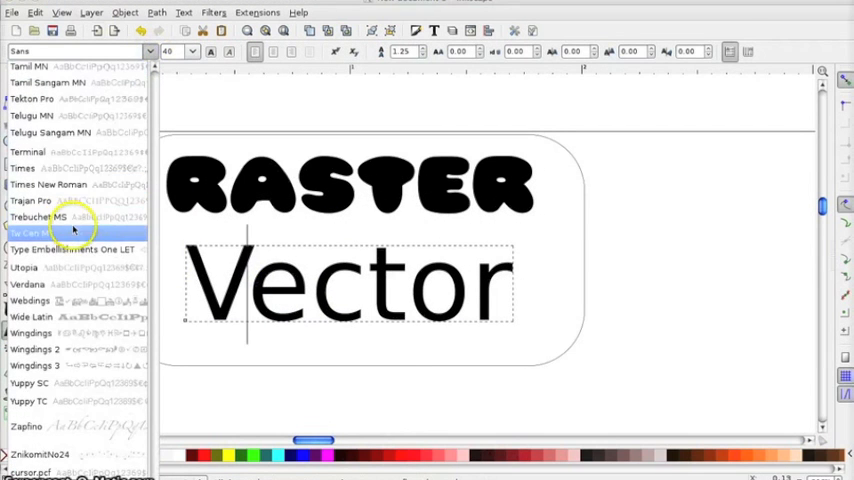
scroll("up", 3)
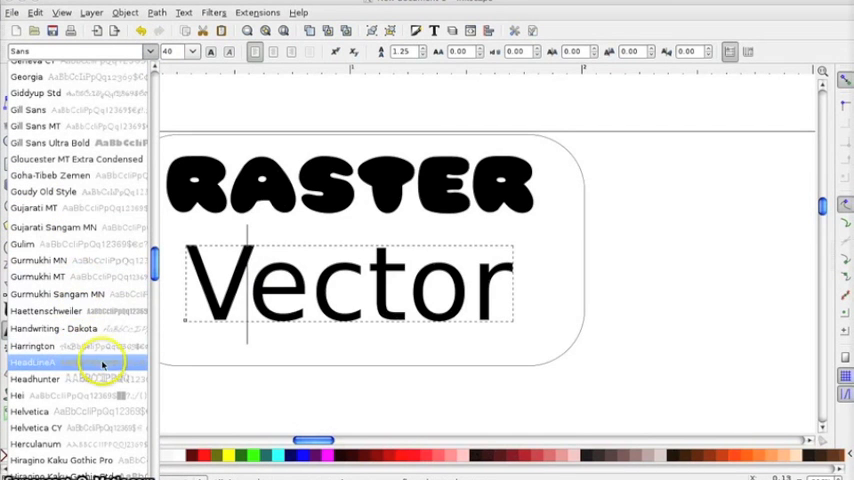
left_click(35, 378)
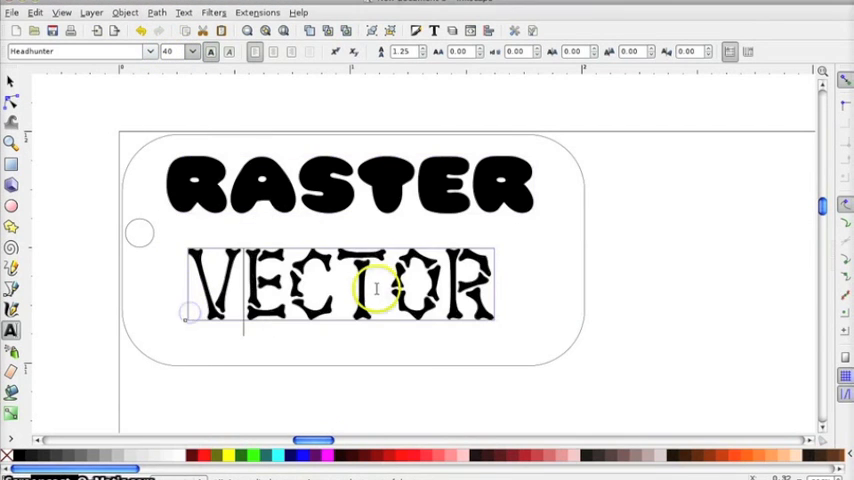
left_click(12, 81)
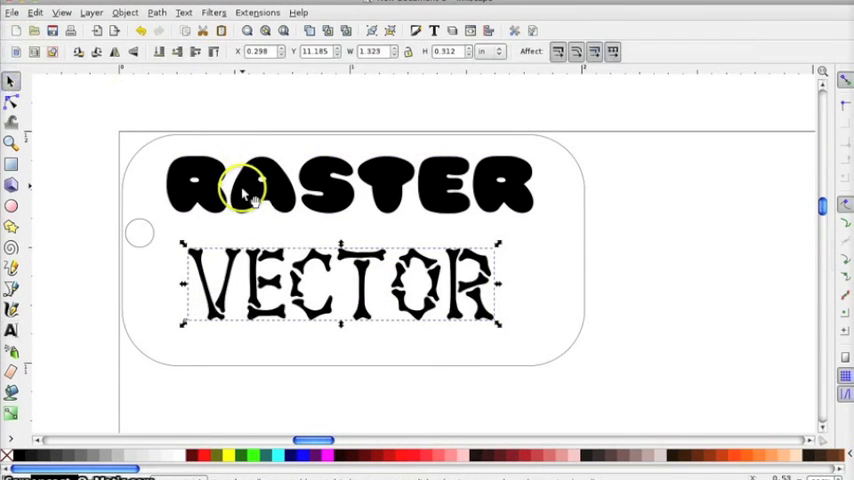
Add the tag outline to the selection and centre everything with Align and Distribute.
left_click(148, 180)
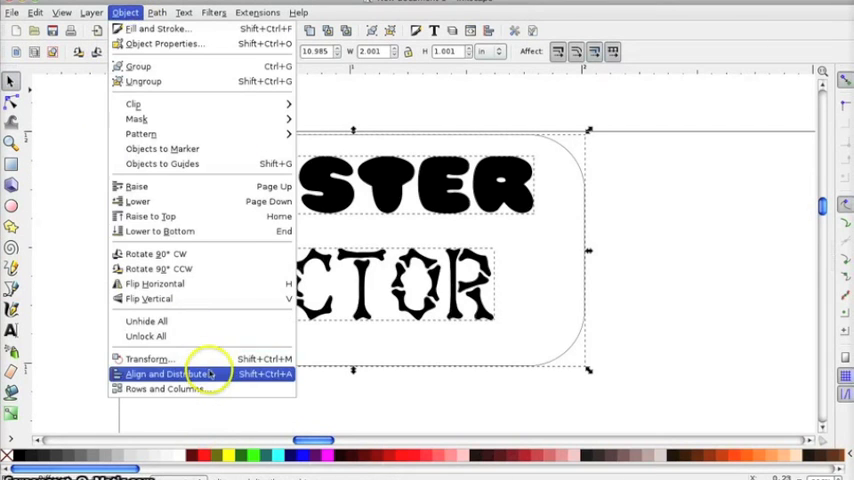
left_click(170, 373)
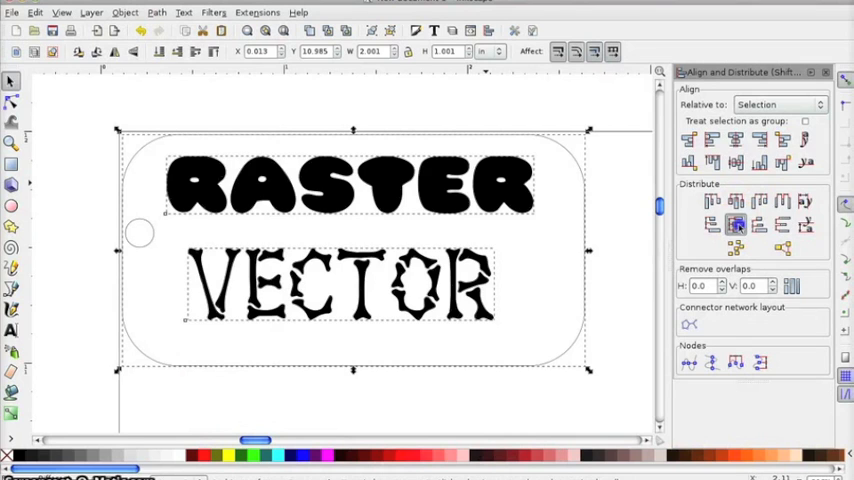
left_click(735, 224)
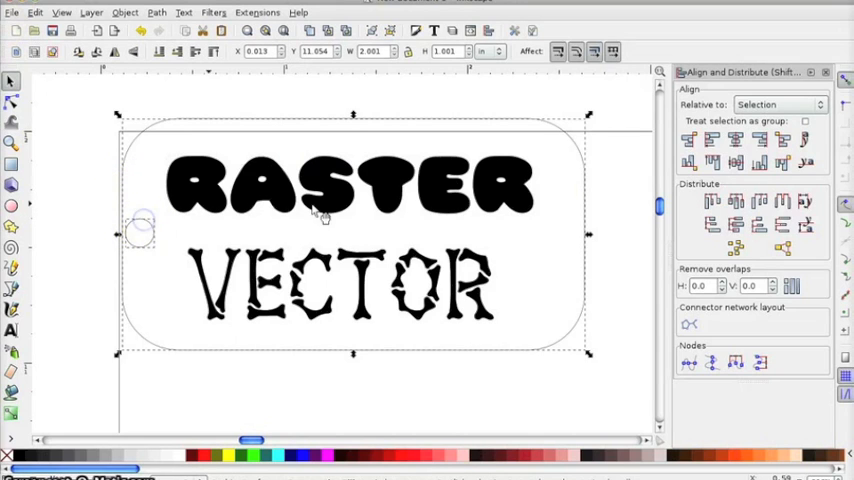
left_click(735, 163)
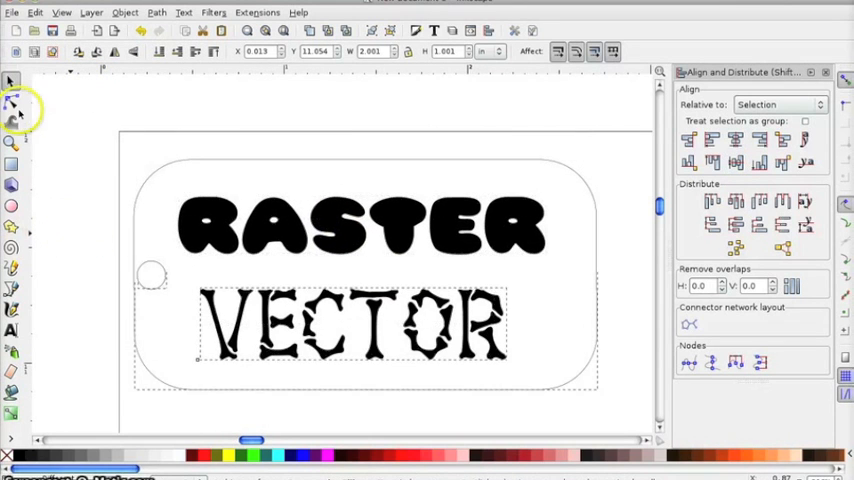
Select the RASTER lettering and bring up the Path menu.
left_click(275, 225)
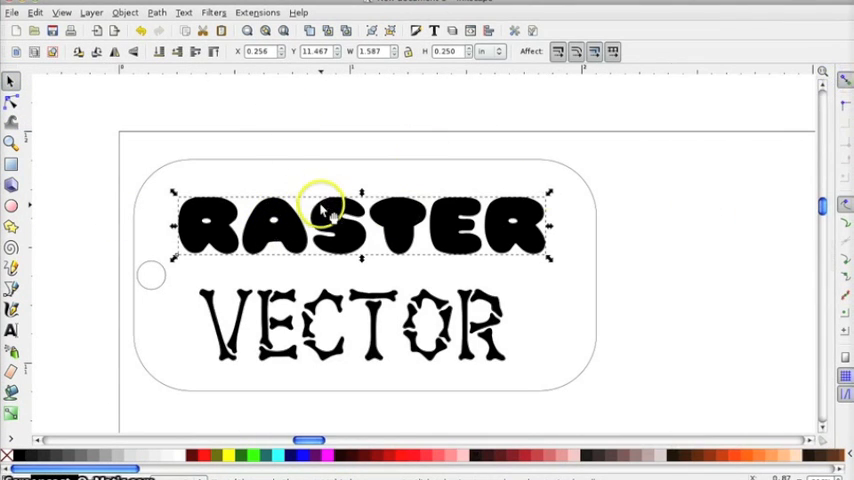
mouse_move(445, 235)
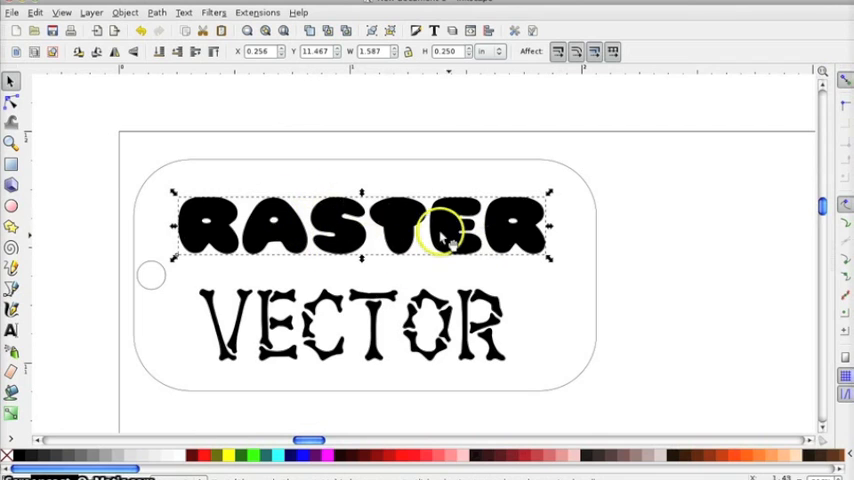
mouse_move(265, 225)
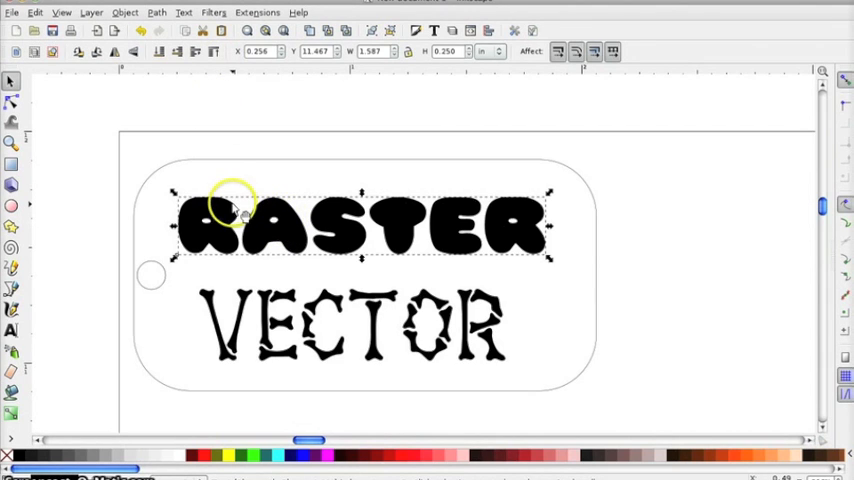
mouse_move(252, 125)
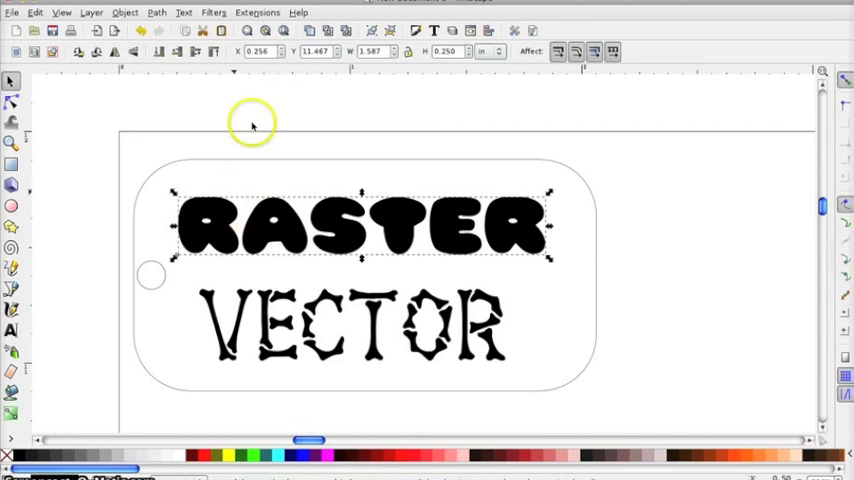
left_click(156, 12)
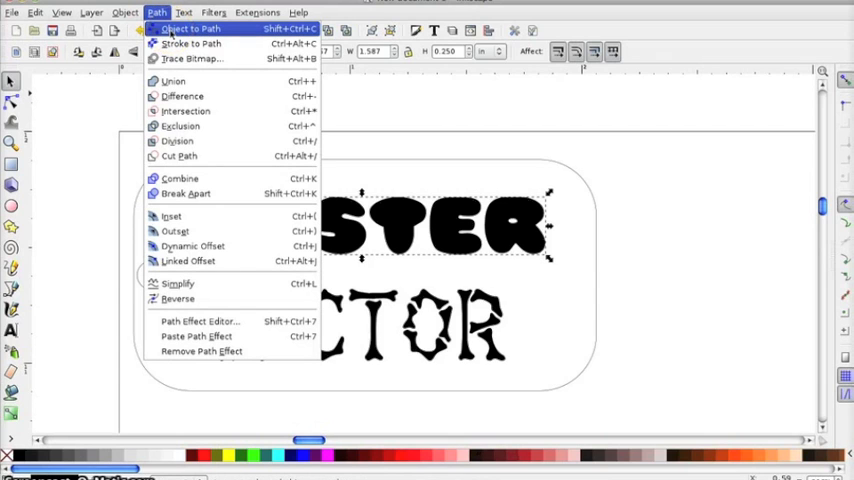
left_click(189, 28)
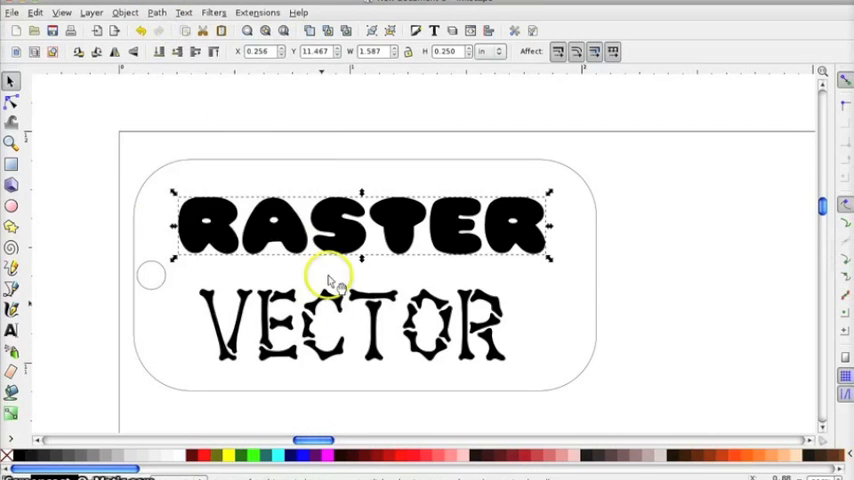
mouse_move(335, 225)
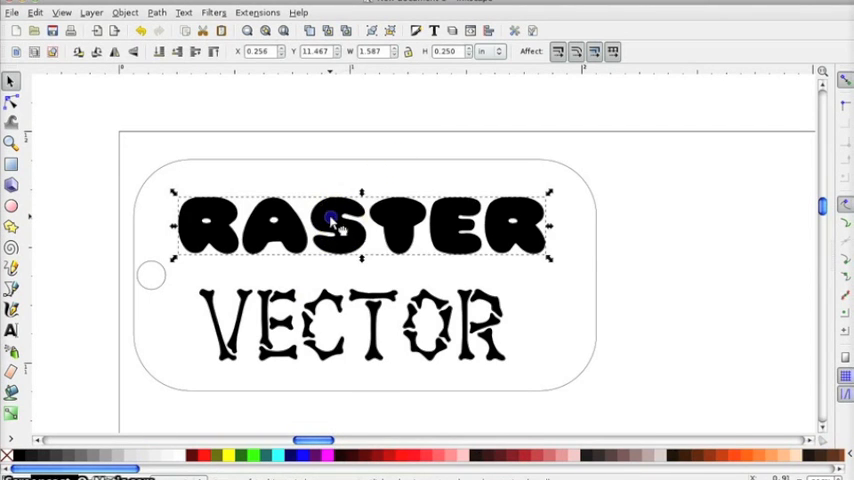
right_click(330, 225)
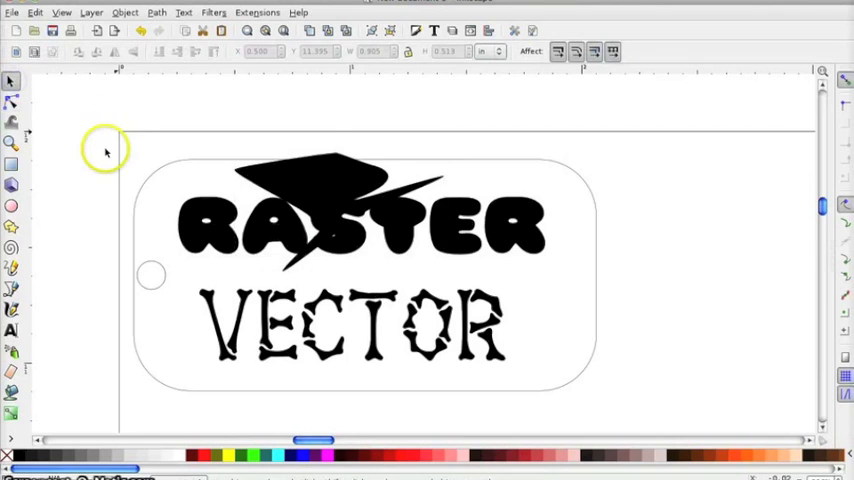
left_click(36, 12)
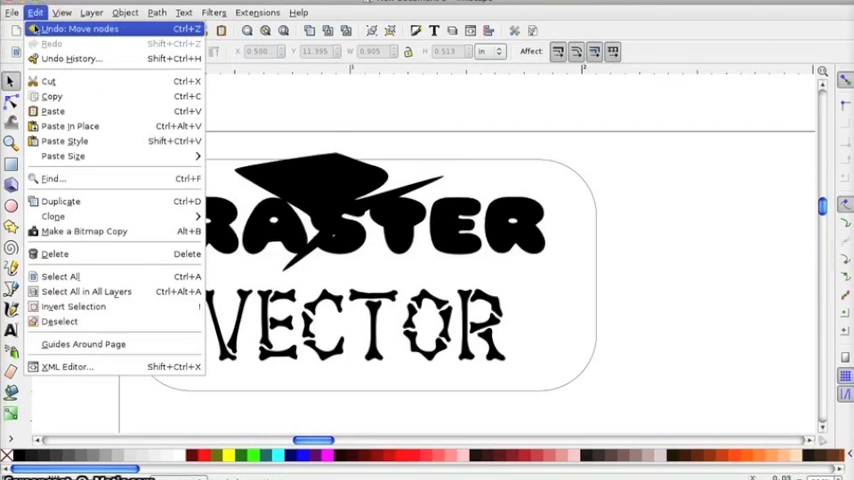
left_click(80, 28)
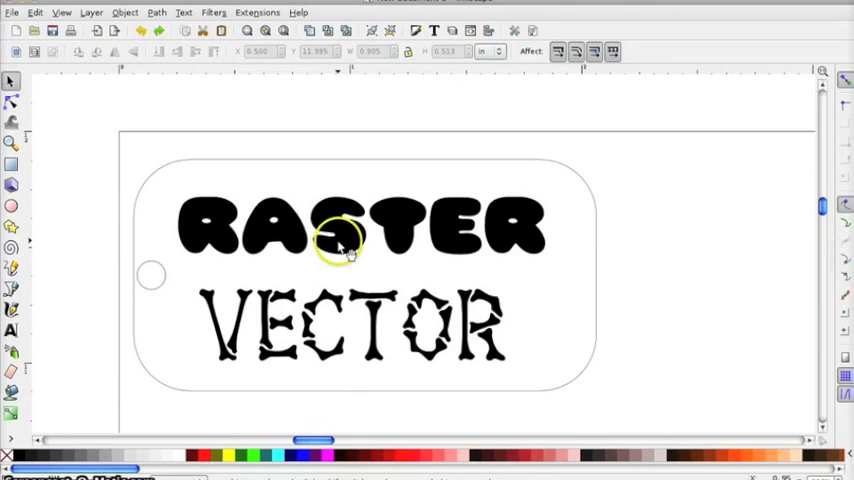
mouse_move(225, 225)
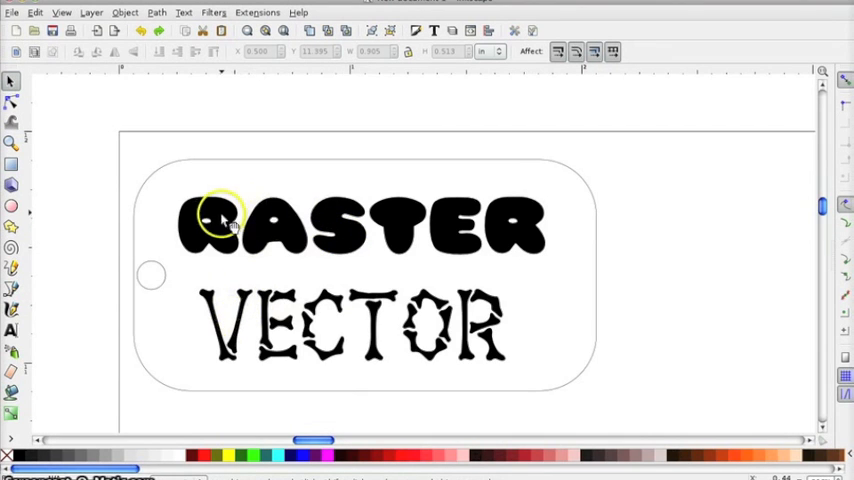
mouse_move(335, 235)
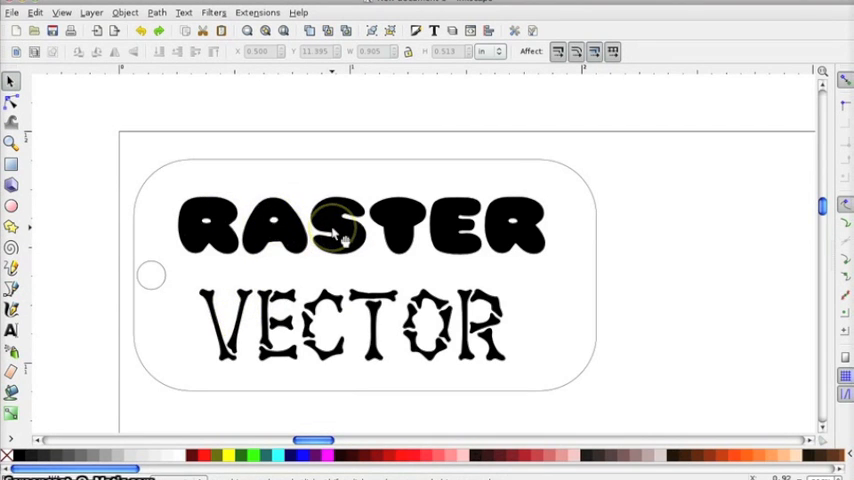
mouse_move(390, 235)
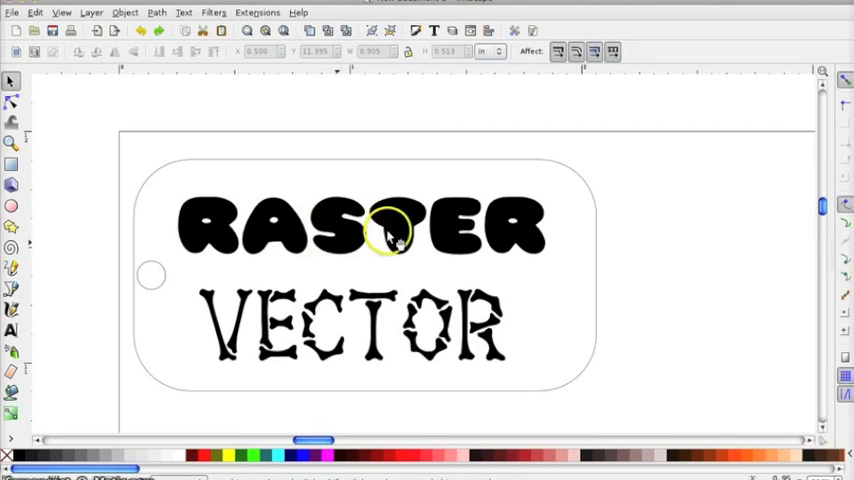
mouse_move(172, 267)
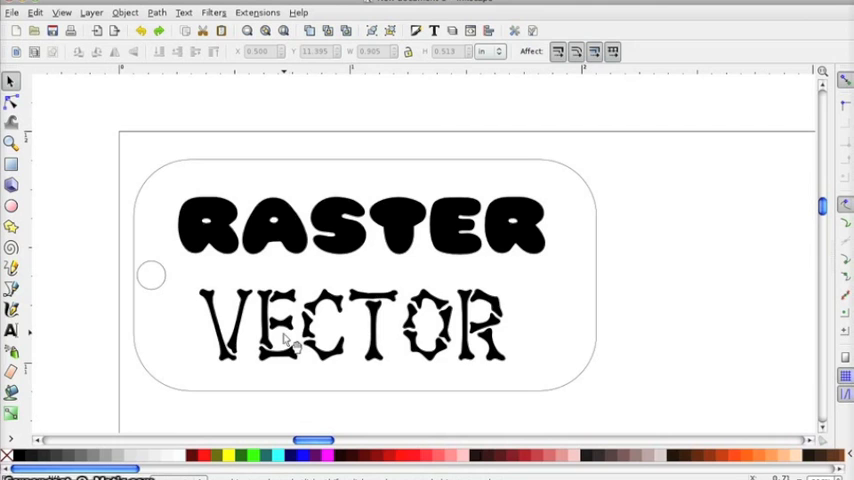
Convert the VECTOR lettering from text into a path.
left_click(283, 330)
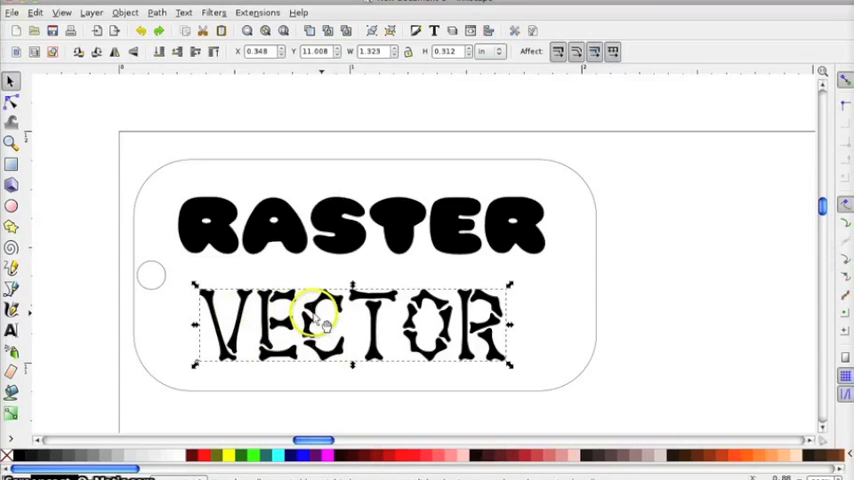
left_click(156, 12)
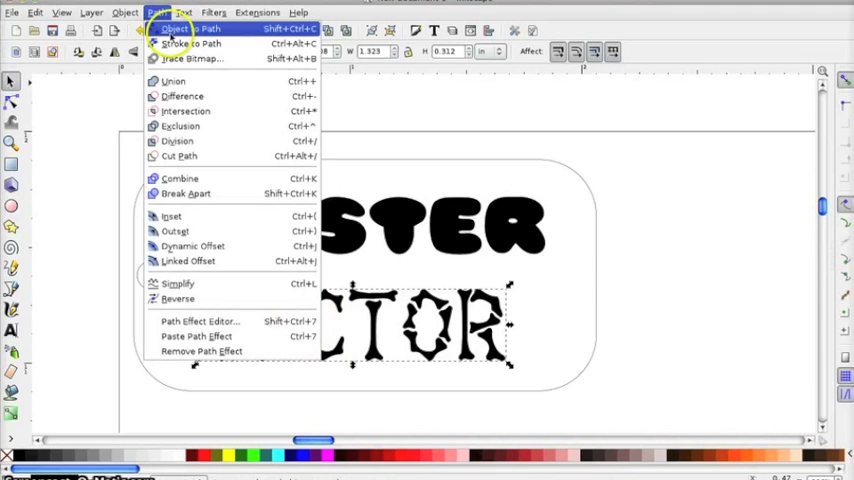
left_click(175, 28)
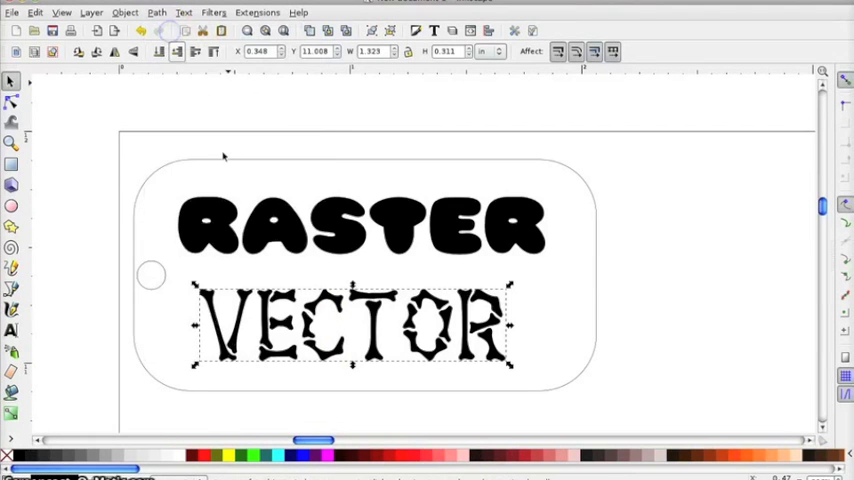
Give the VECTOR path no fill and a flat red ff0000ff stroke.
right_click(200, 330)
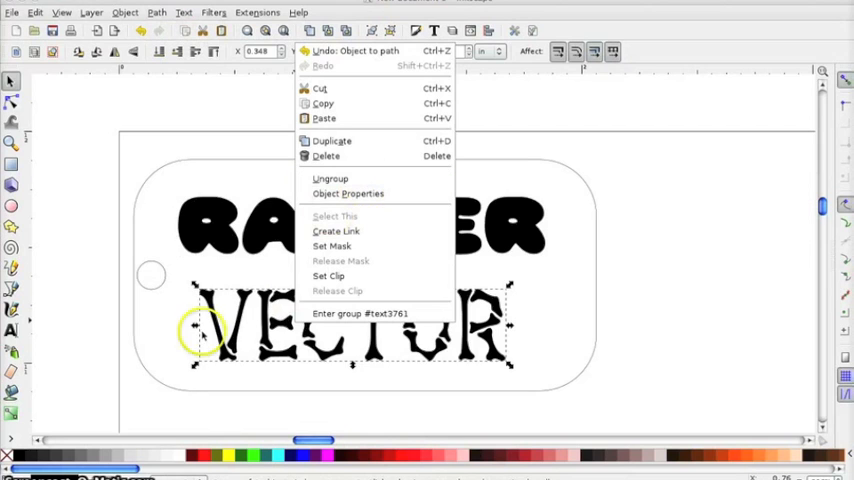
mouse_move(330, 178)
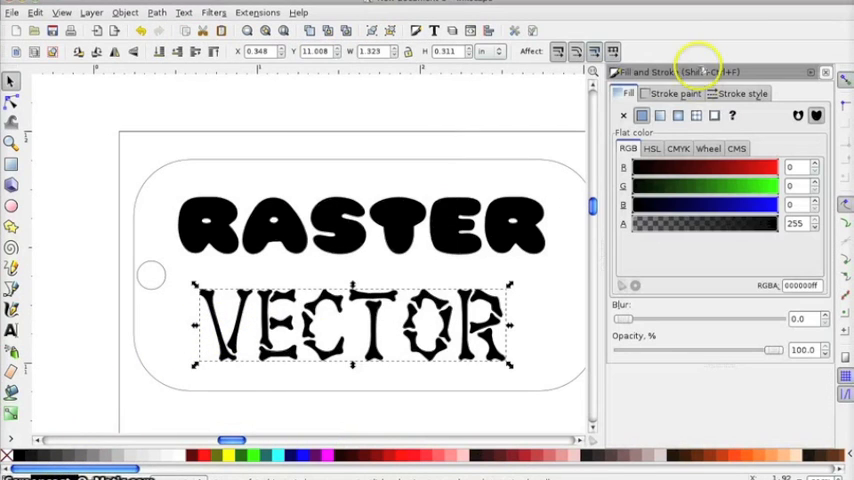
left_click(623, 115)
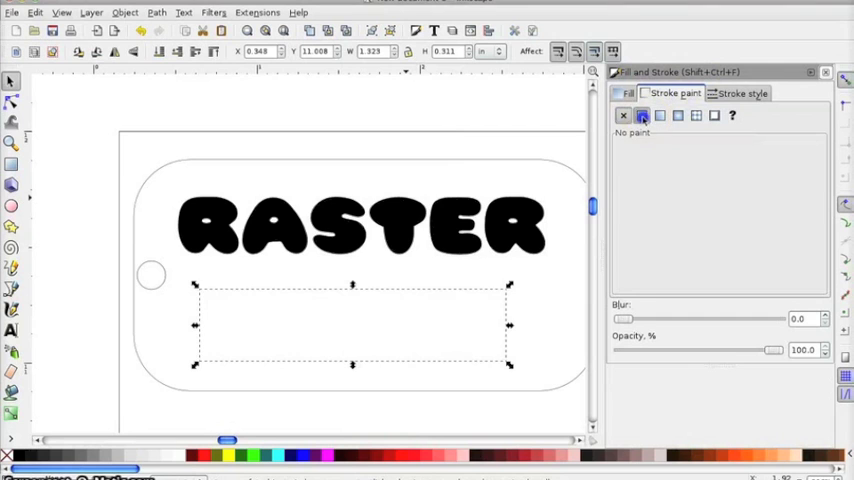
left_click(741, 93)
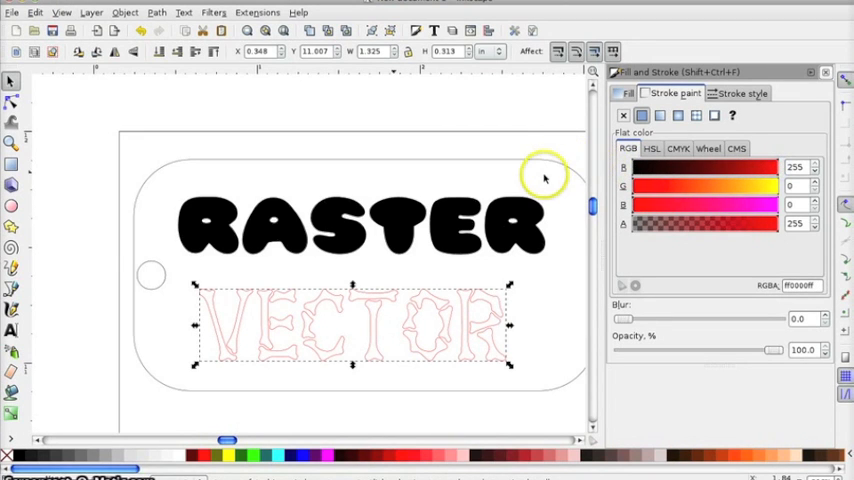
mouse_move(507, 154)
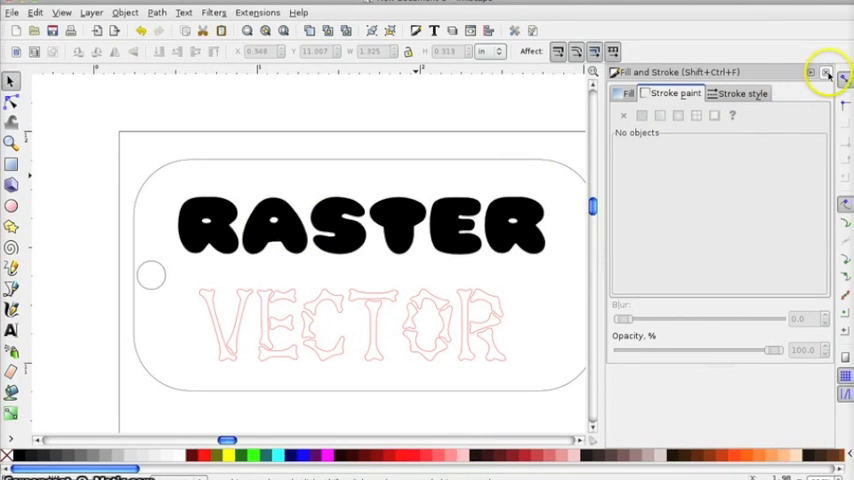
Draw a small black registration dot at the page's top-left corner with no outline.
left_click(826, 72)
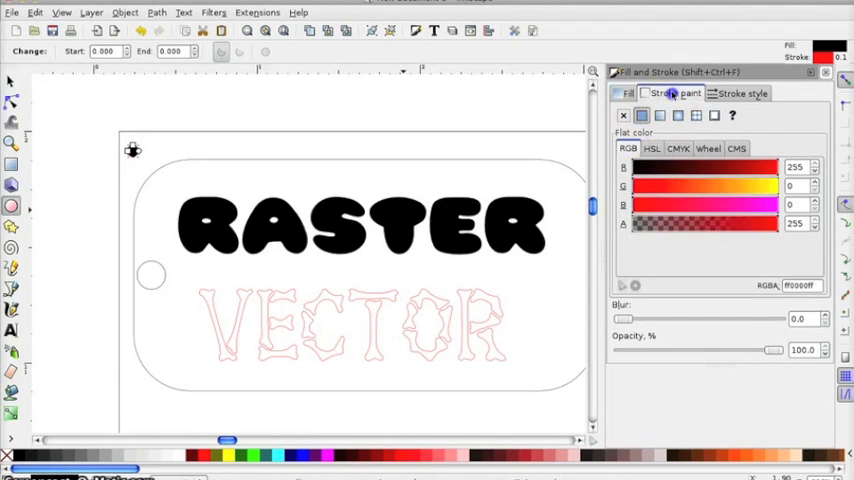
left_click(824, 71)
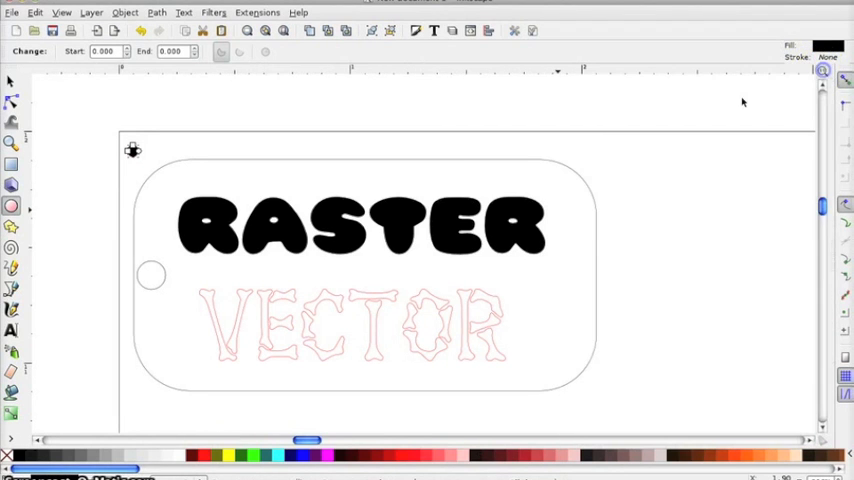
left_click(12, 82)
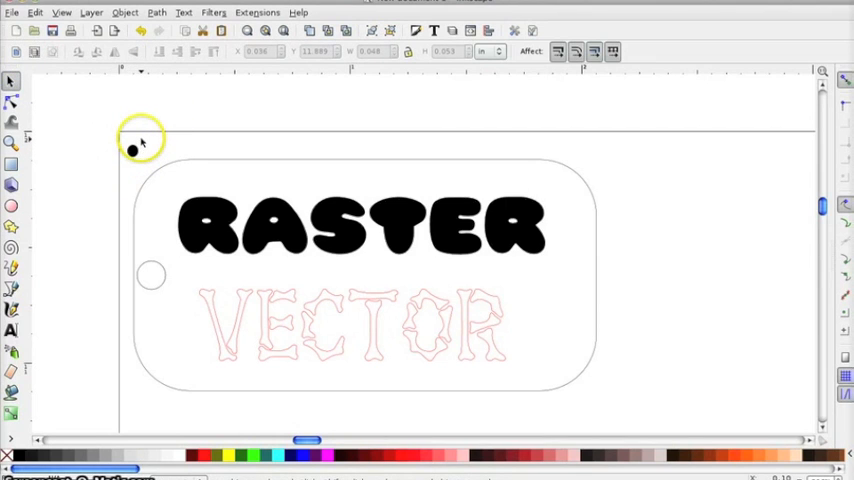
mouse_move(330, 230)
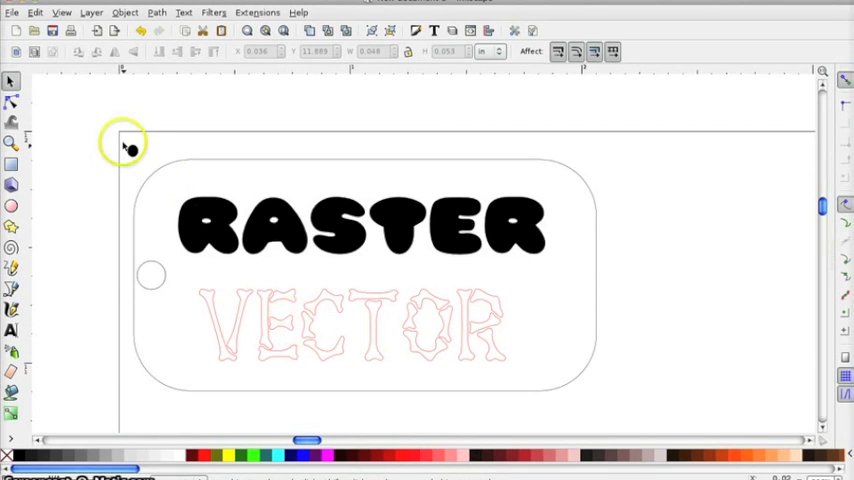
mouse_move(230, 215)
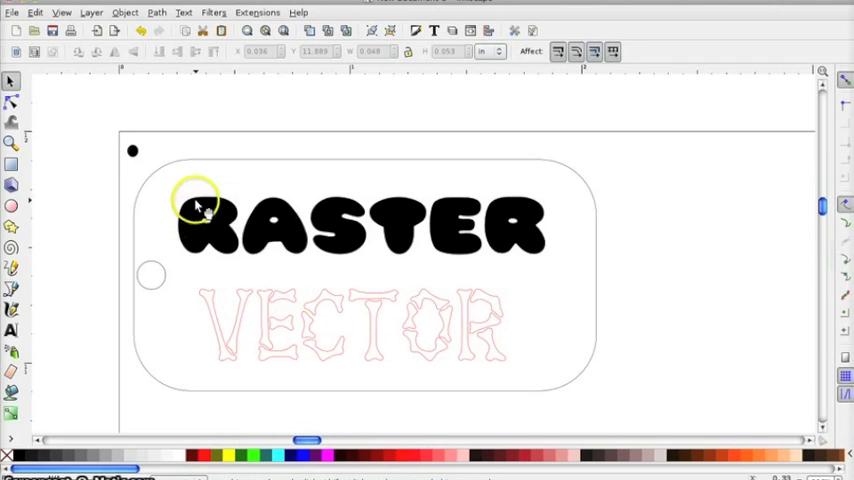
mouse_move(163, 152)
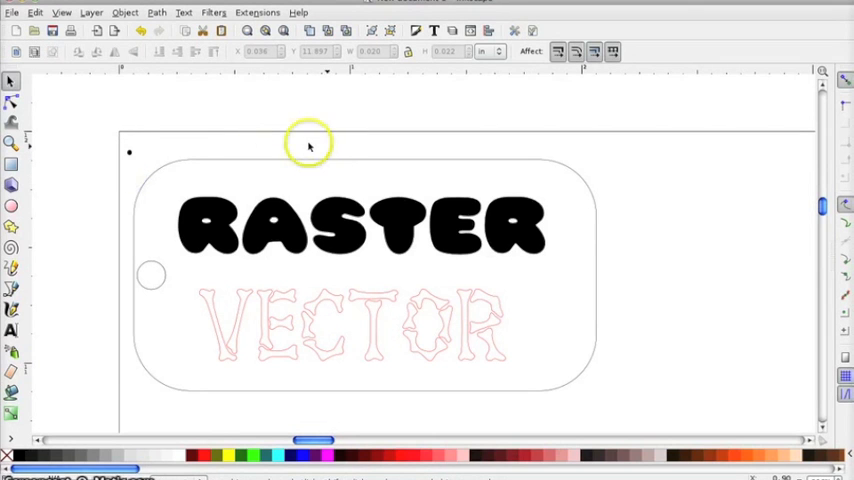
mouse_move(141, 232)
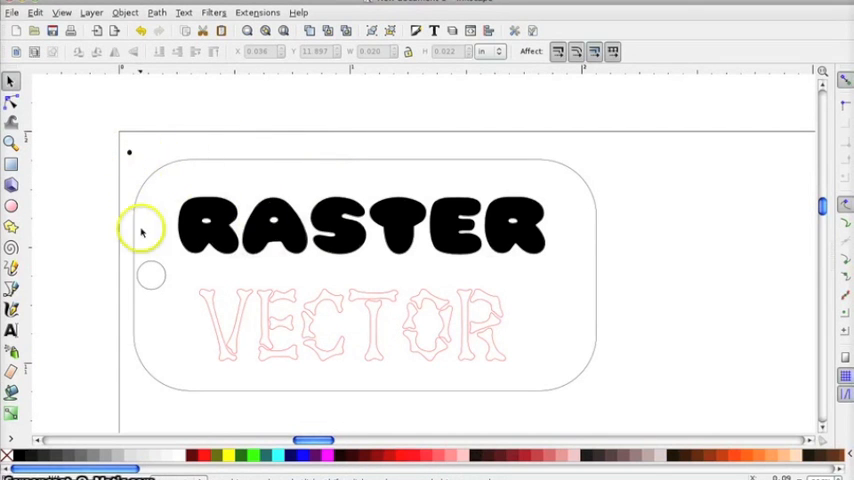
mouse_move(160, 300)
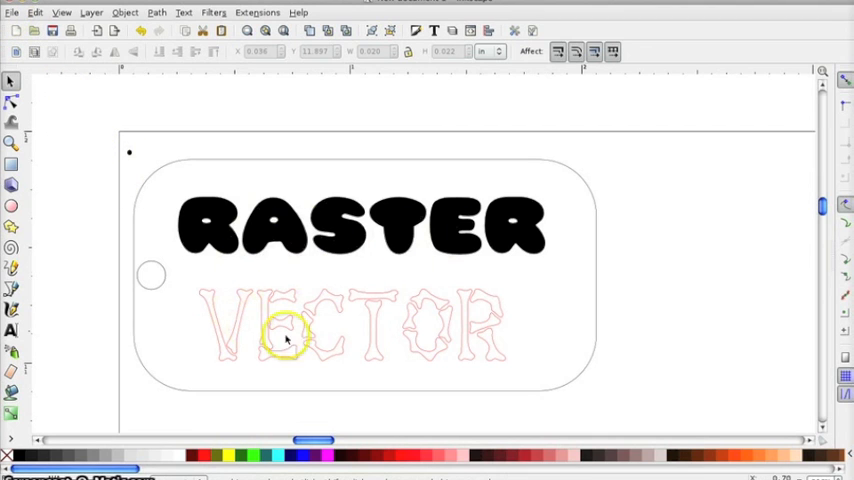
mouse_move(440, 350)
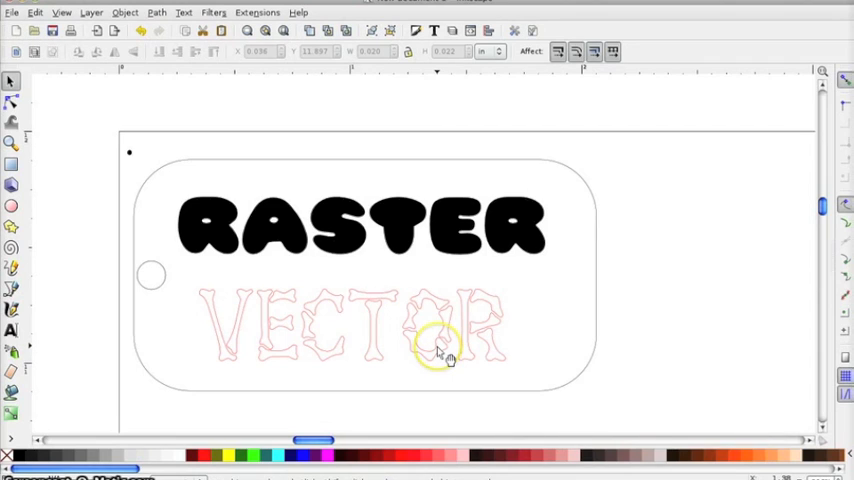
mouse_move(445, 355)
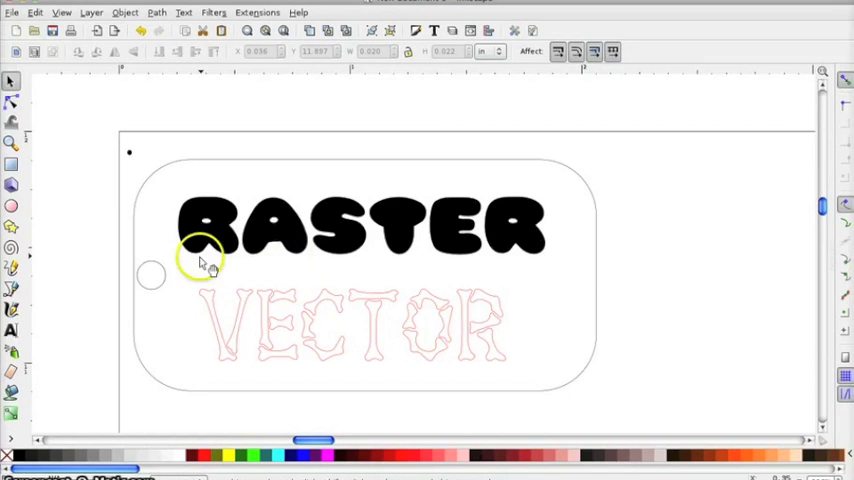
Open the File menu to save the finished keychain design.
left_click(12, 12)
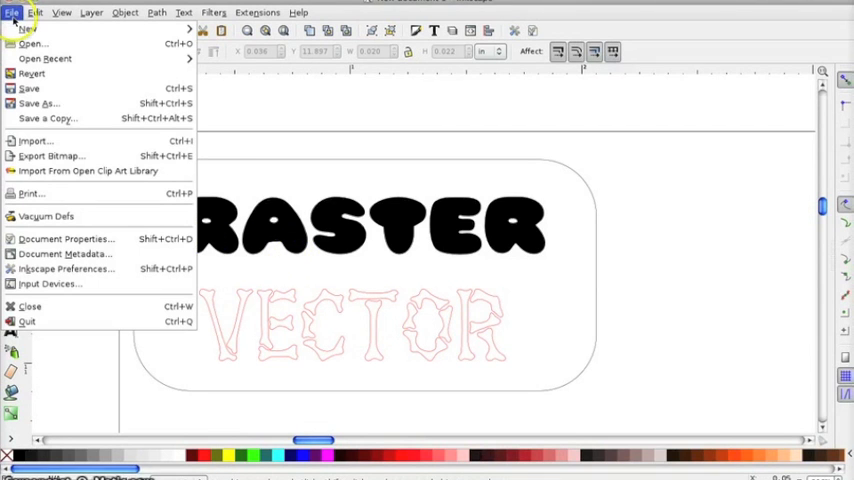